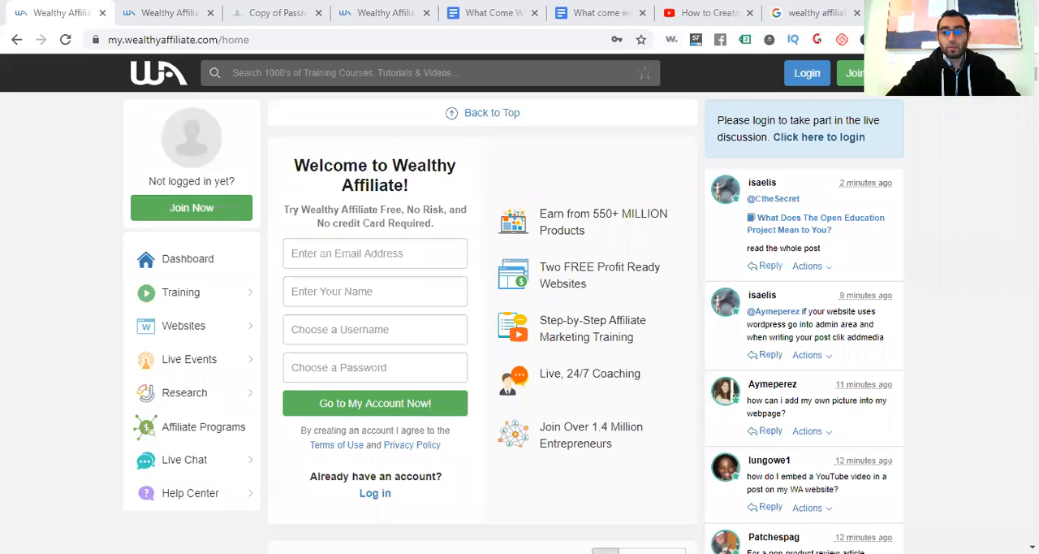
pyautogui.moveTo(775, 236)
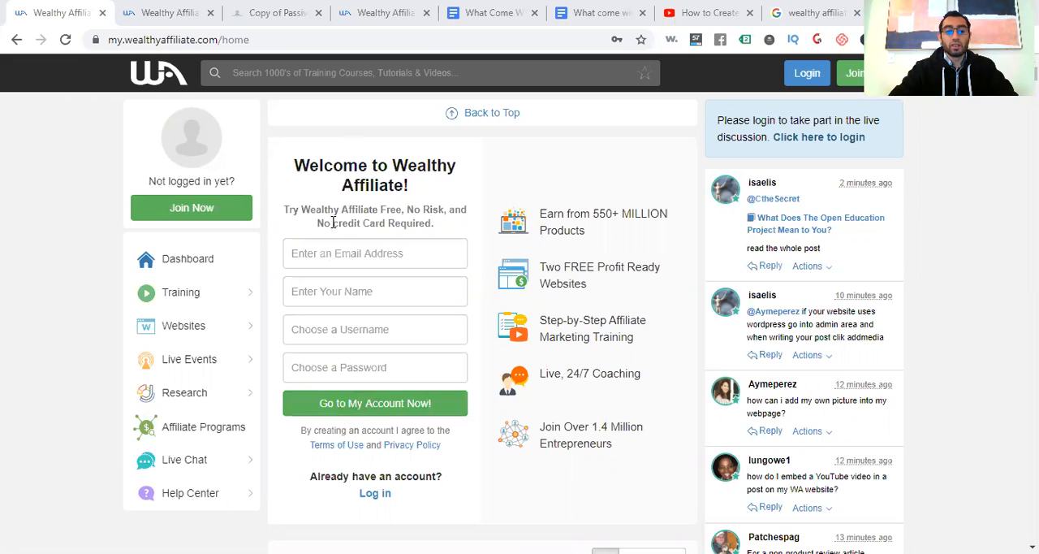
# Step: Log in to the premium Wealthy Affiliate account with email, password and reCAPTCHA
pyautogui.click(374, 253)
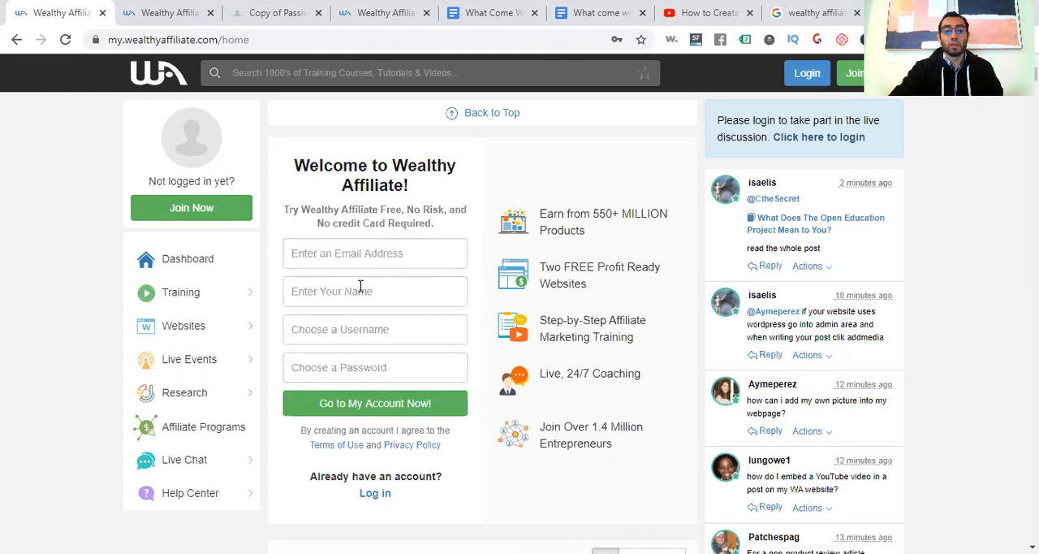
pyautogui.moveTo(319, 368)
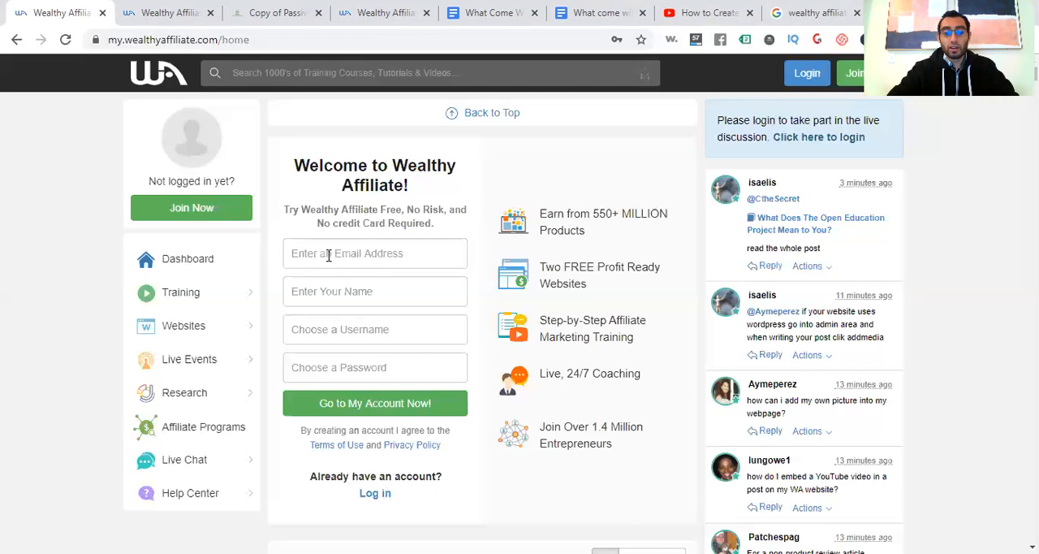
pyautogui.moveTo(366, 408)
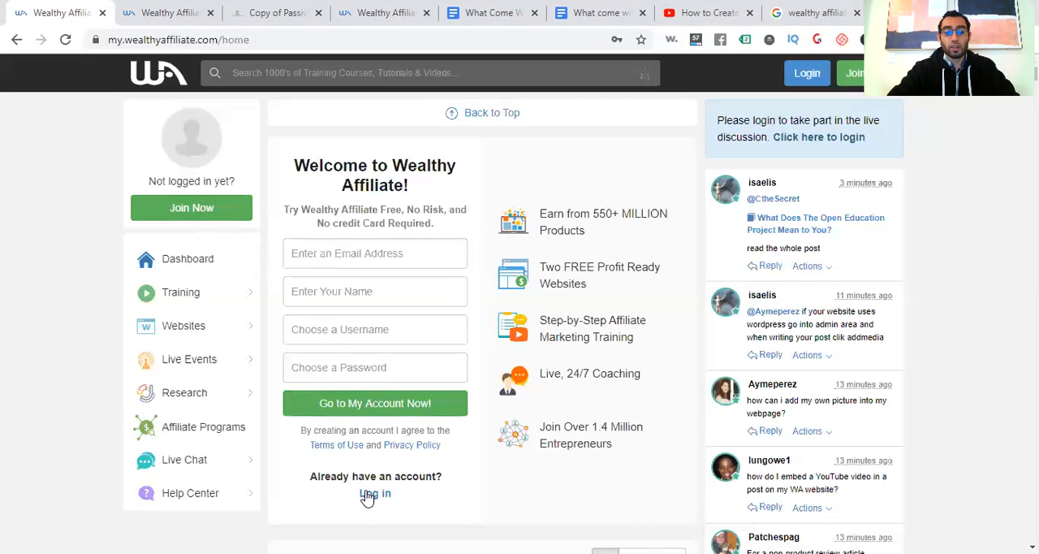
pyautogui.click(374, 494)
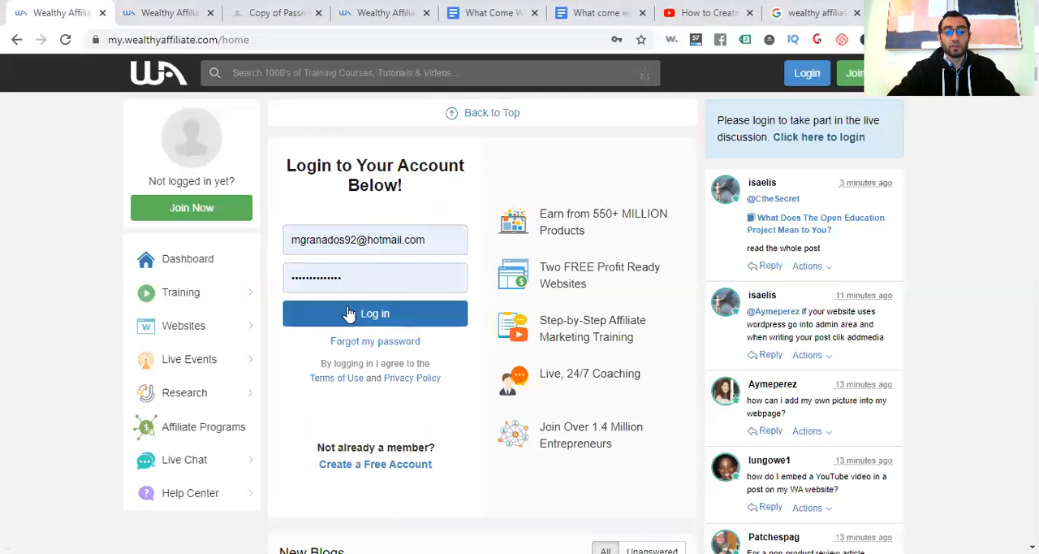
pyautogui.click(374, 313)
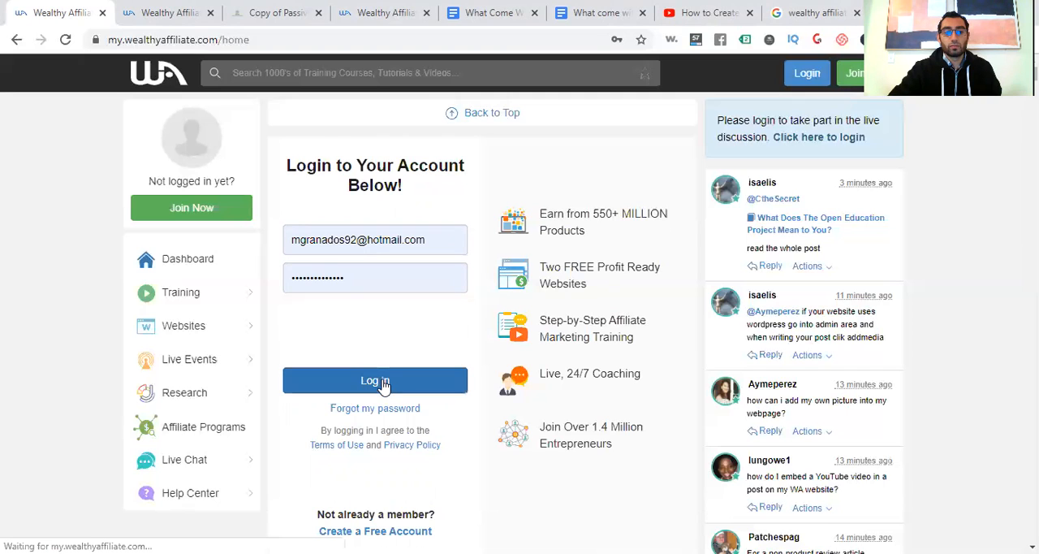
pyautogui.click(374, 380)
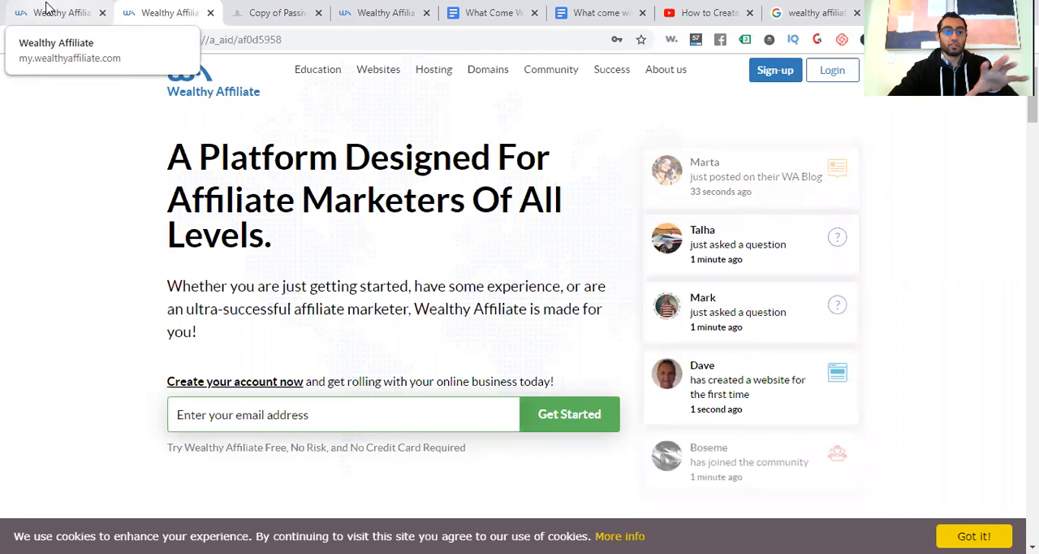
pyautogui.click(61, 13)
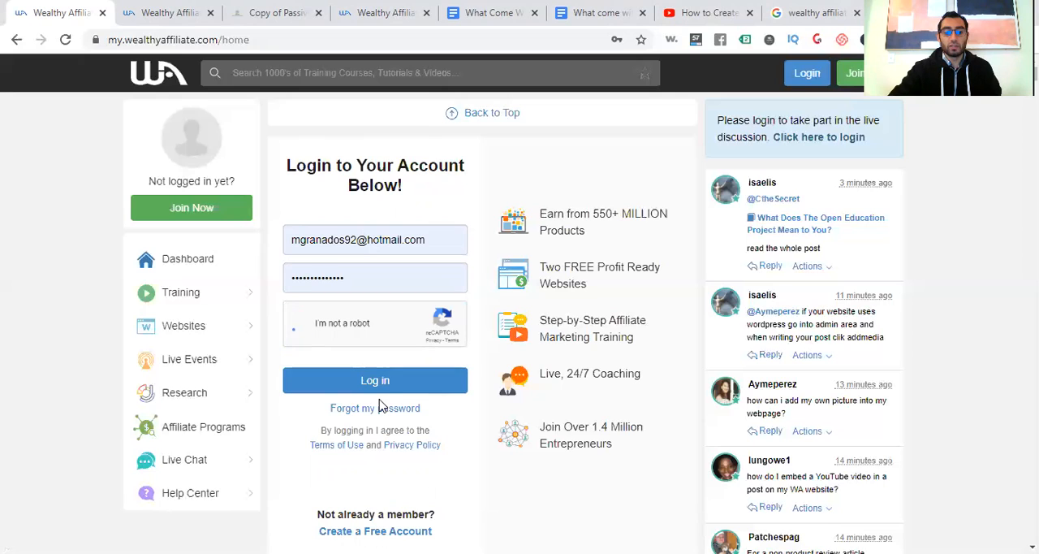
pyautogui.click(375, 380)
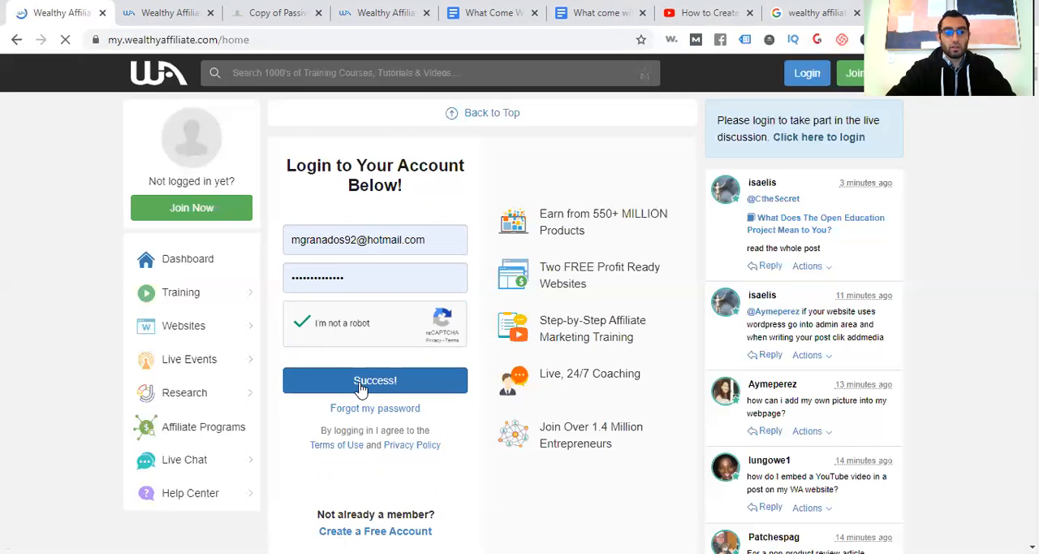
pyautogui.click(374, 380)
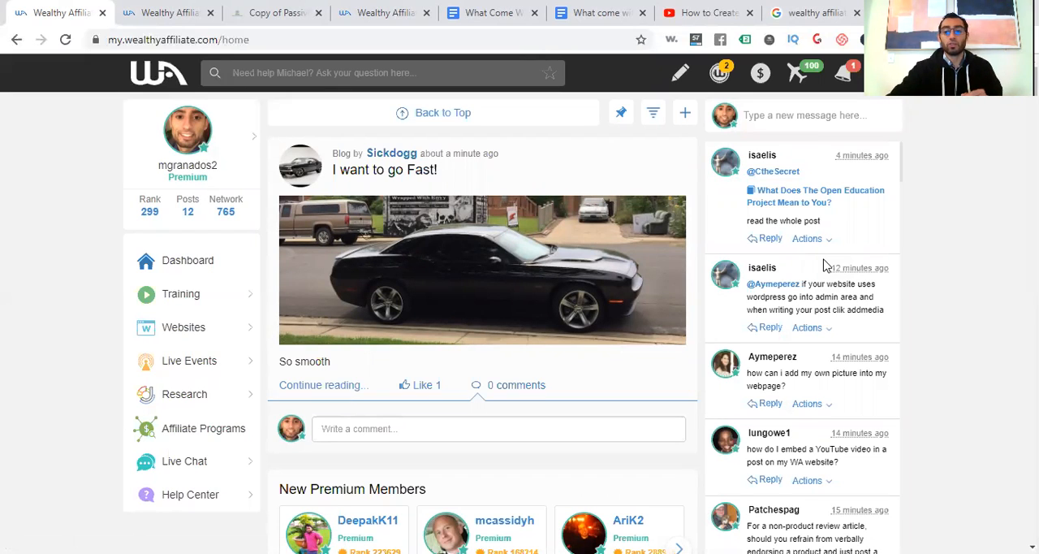
pyautogui.scroll(-3)
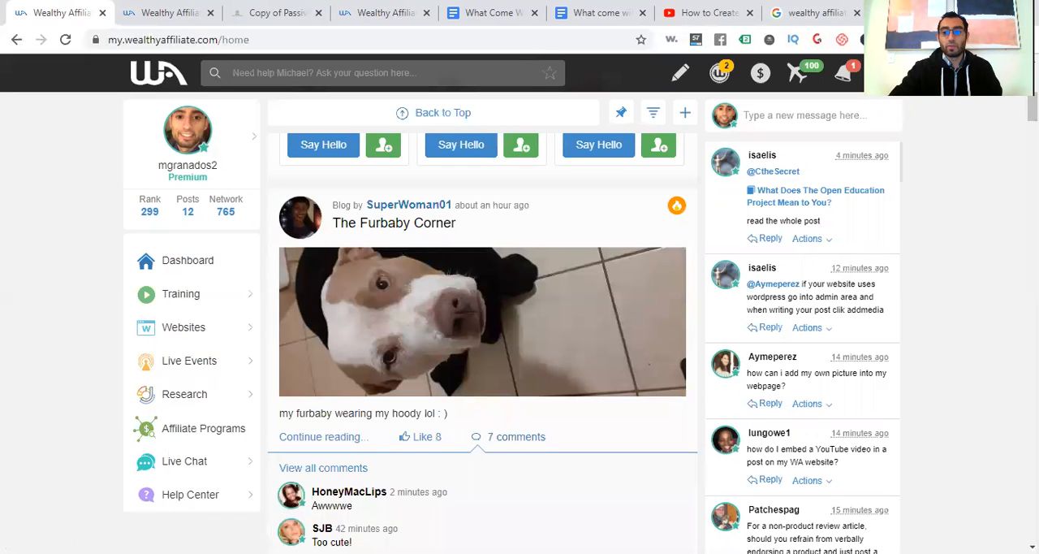
pyautogui.scroll(-3)
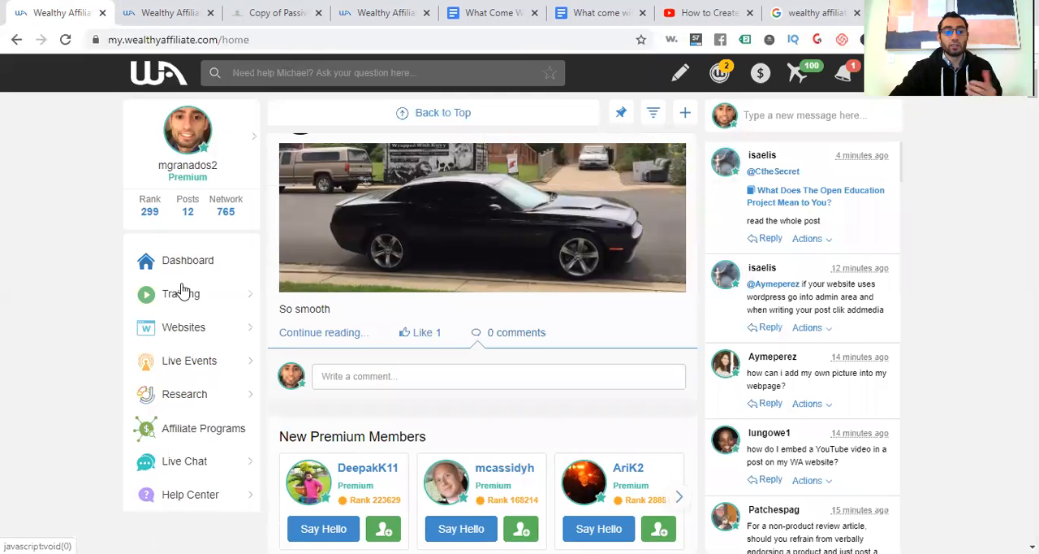
pyautogui.moveTo(174, 332)
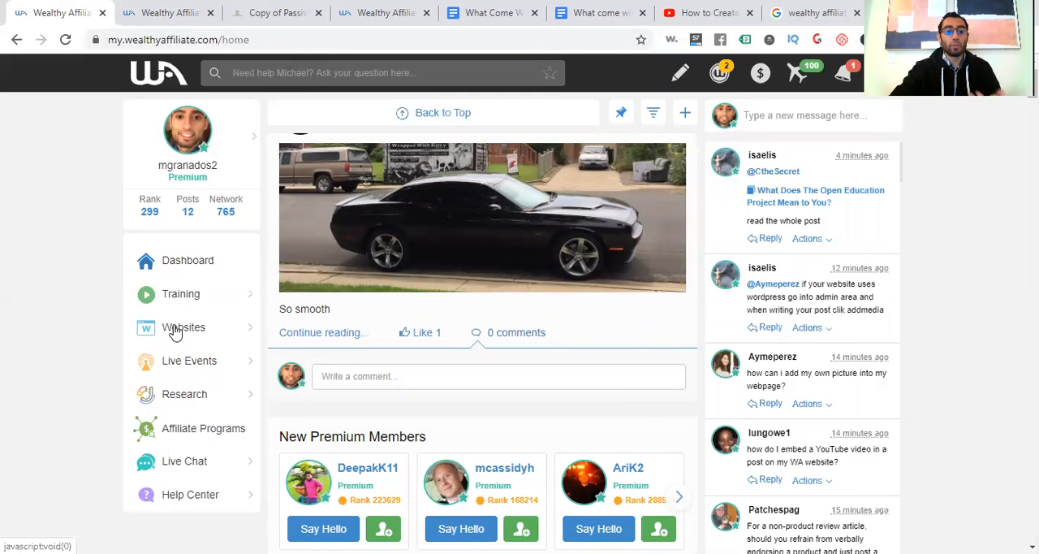
pyautogui.moveTo(170, 401)
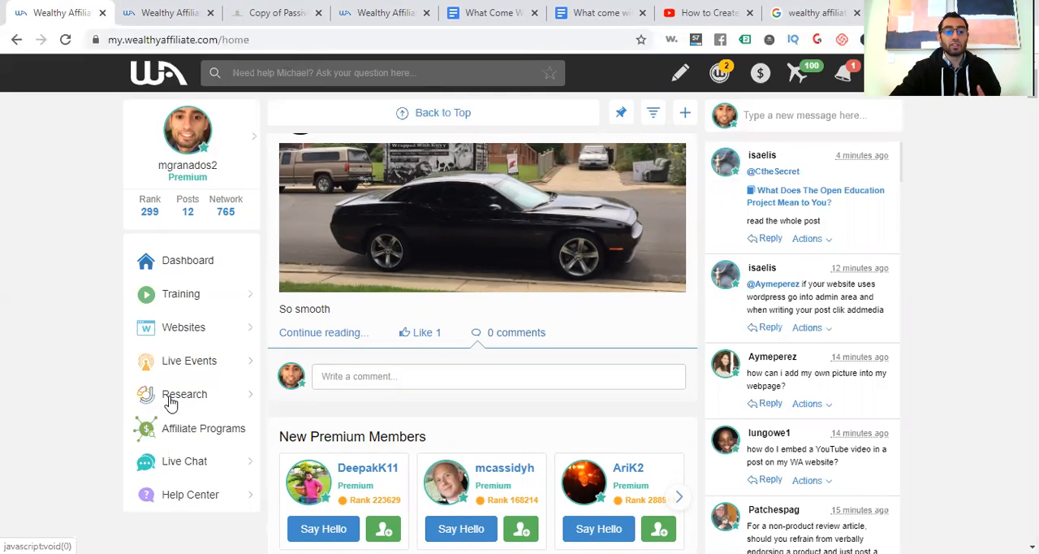
pyautogui.moveTo(167, 402)
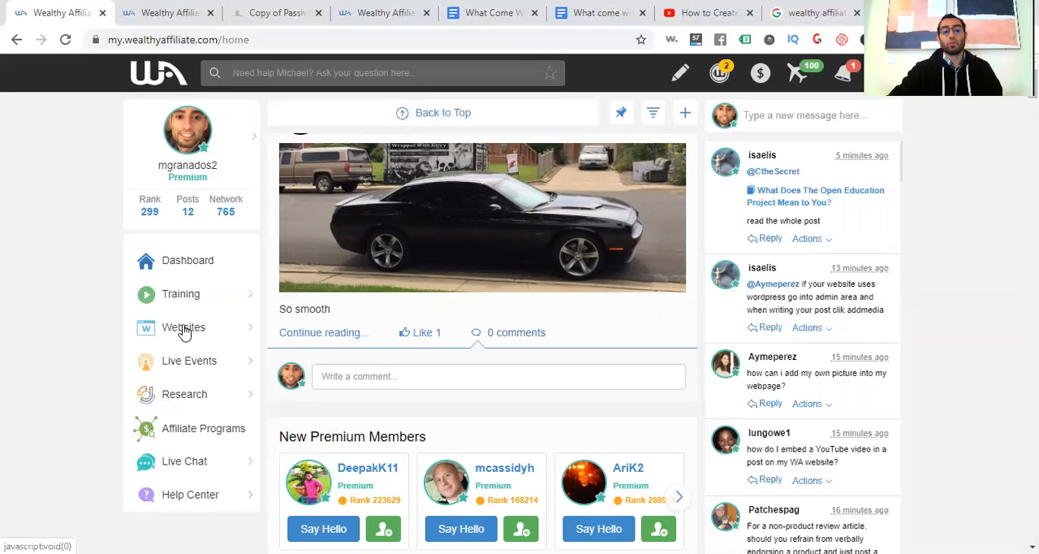
pyautogui.moveTo(180, 409)
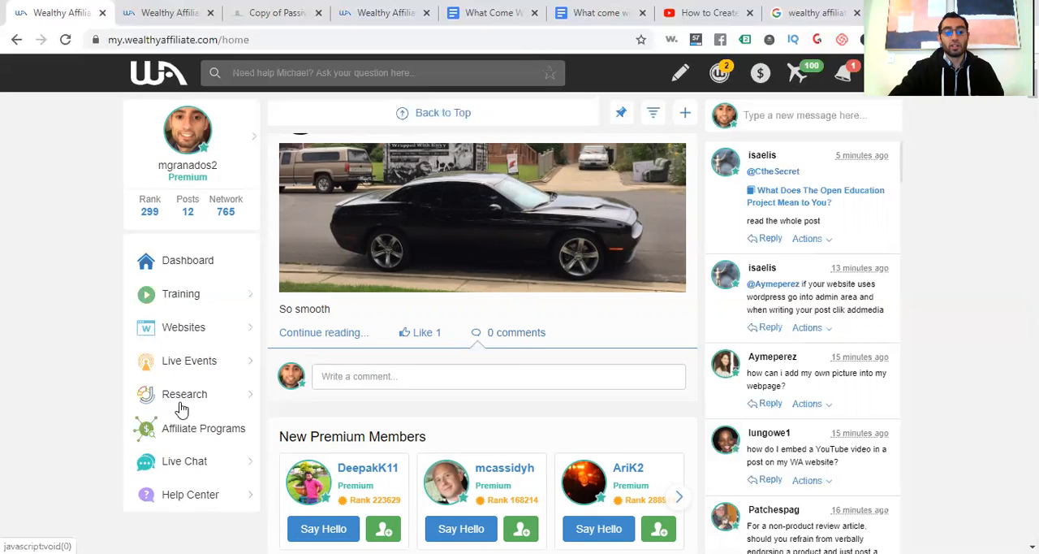
pyautogui.moveTo(165, 502)
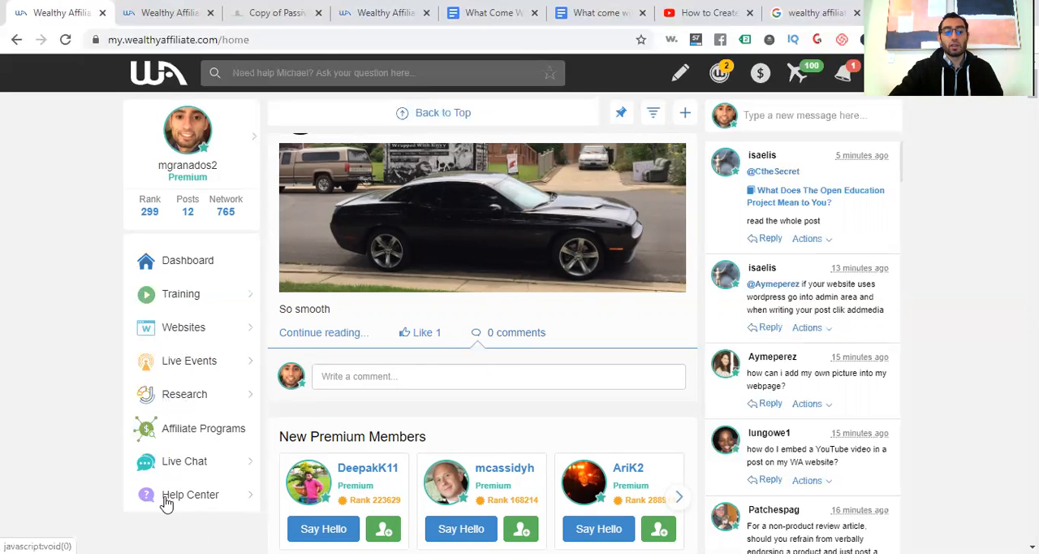
pyautogui.moveTo(801, 277)
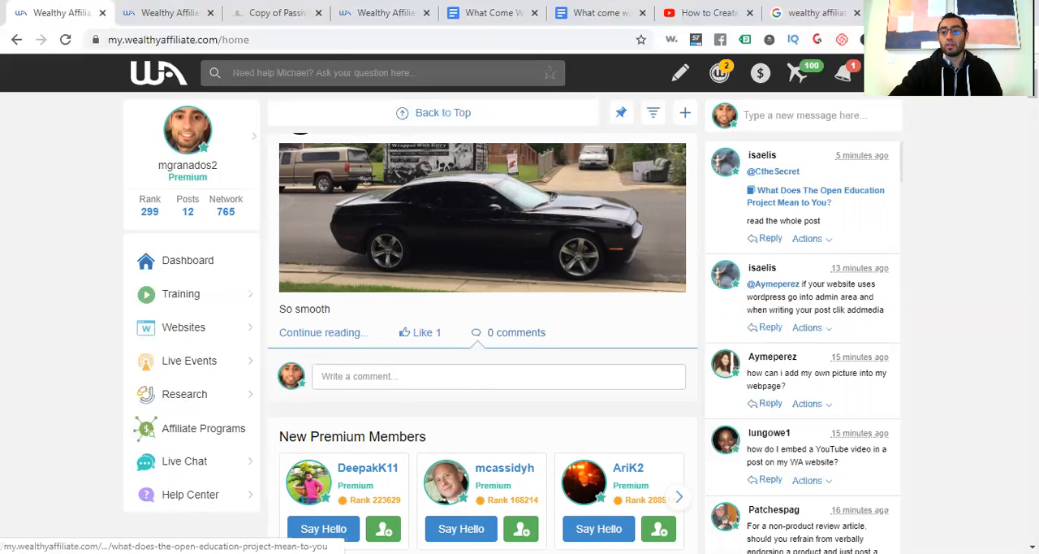
pyautogui.moveTo(455, 312)
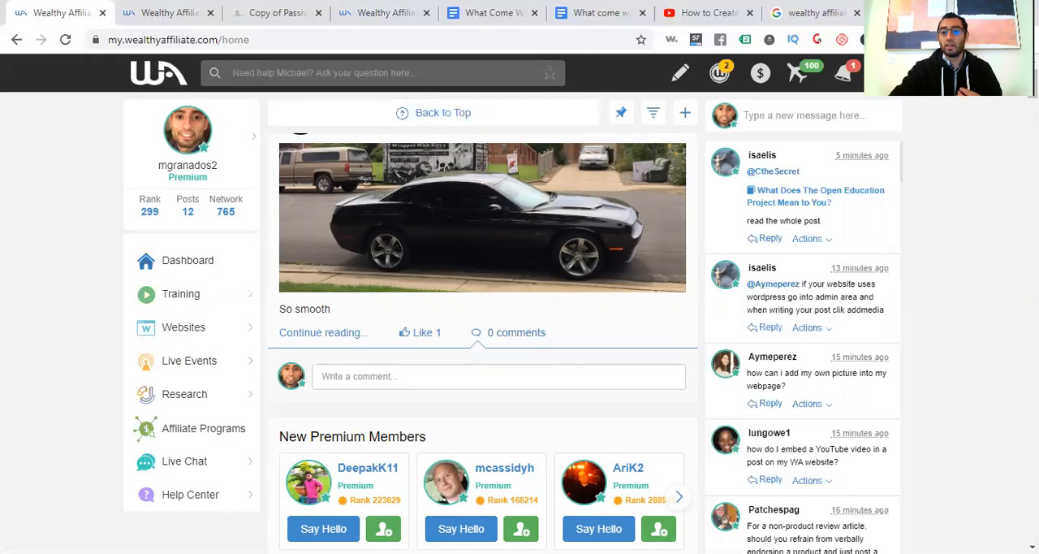
pyautogui.moveTo(753, 294)
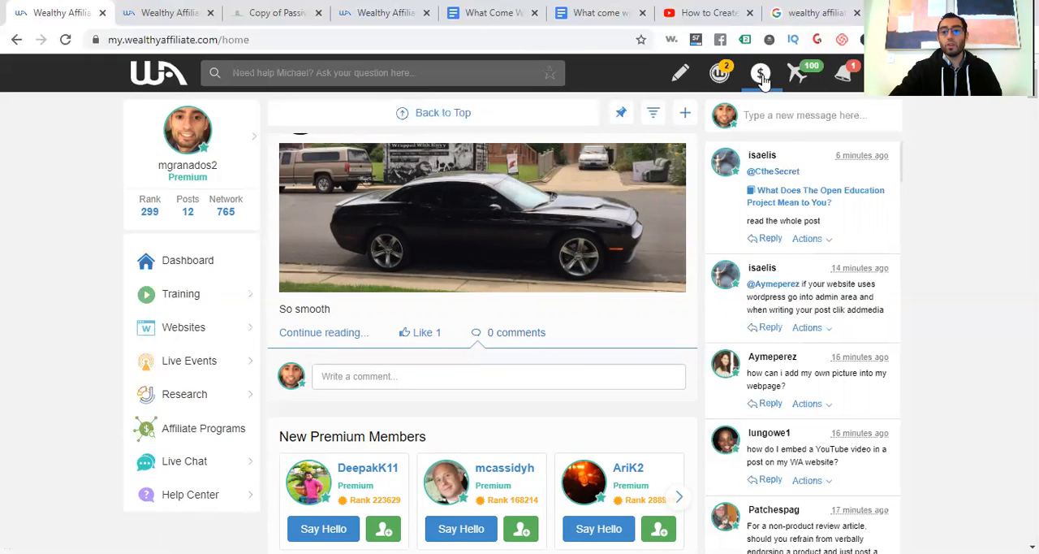
pyautogui.click(760, 72)
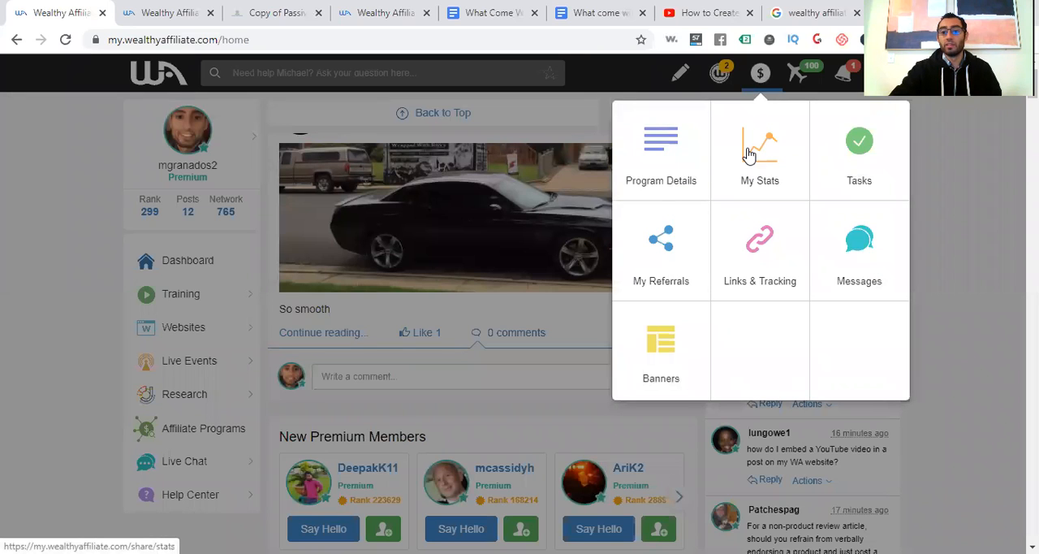
pyautogui.moveTo(673, 181)
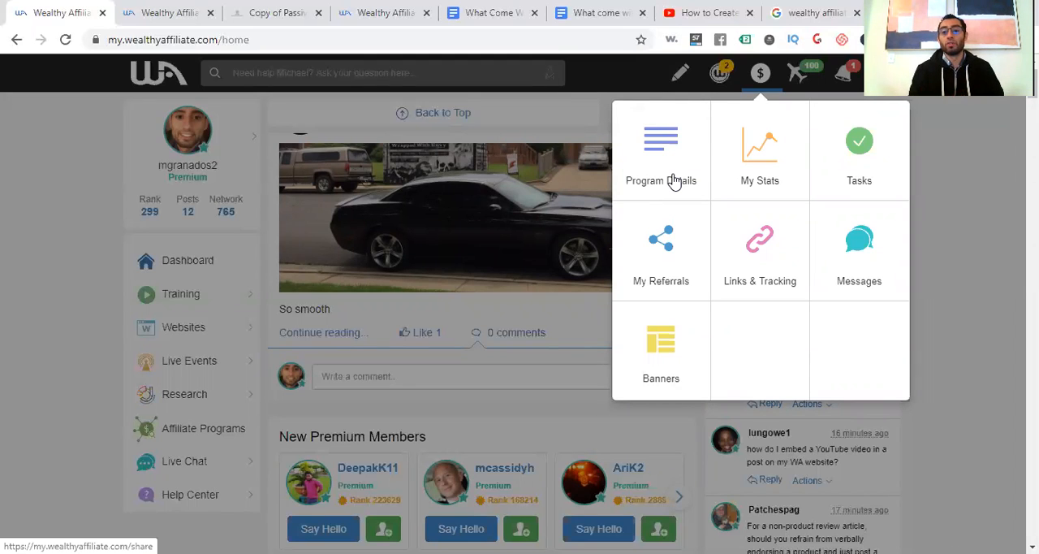
pyautogui.moveTo(977, 144)
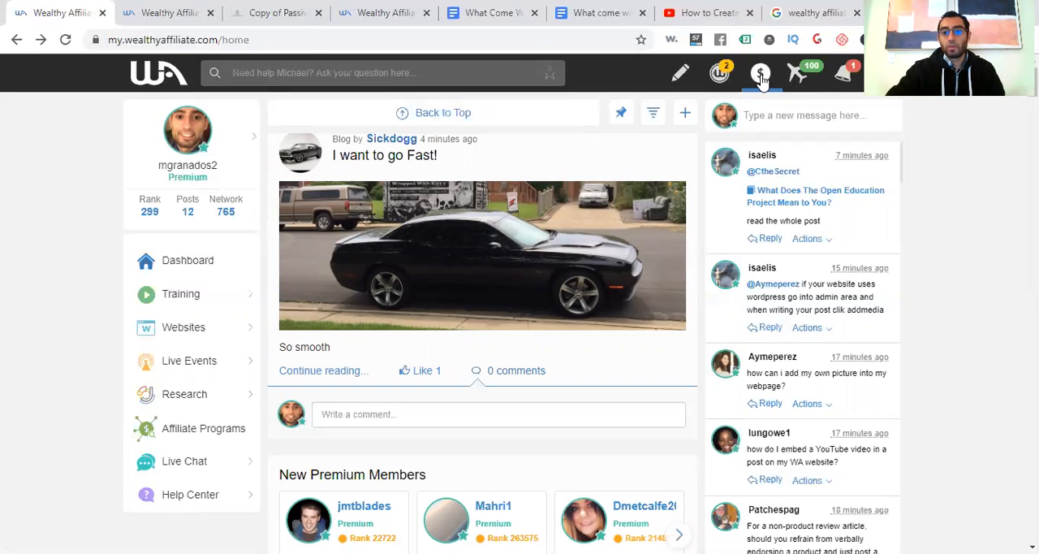
pyautogui.click(762, 72)
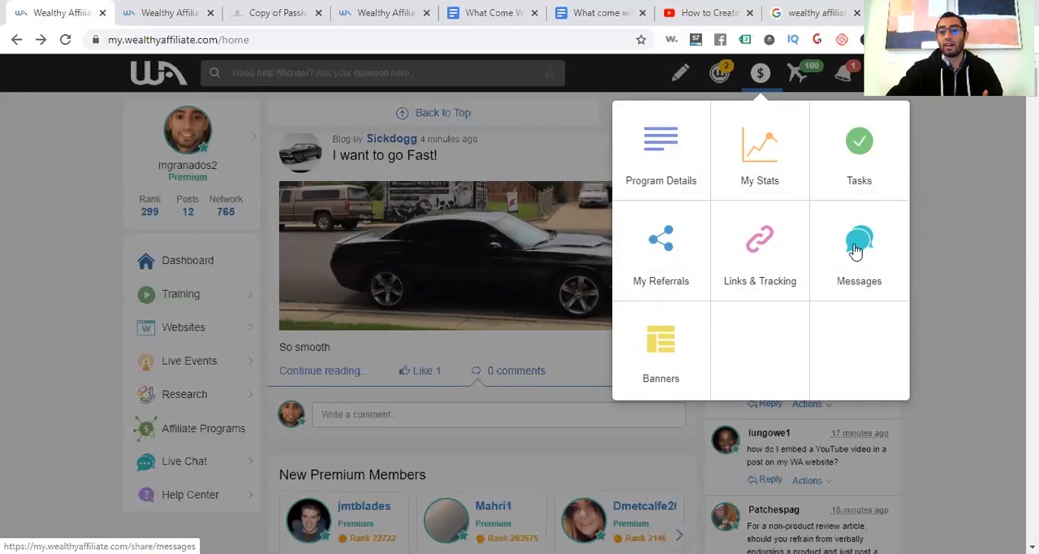
pyautogui.moveTo(653, 334)
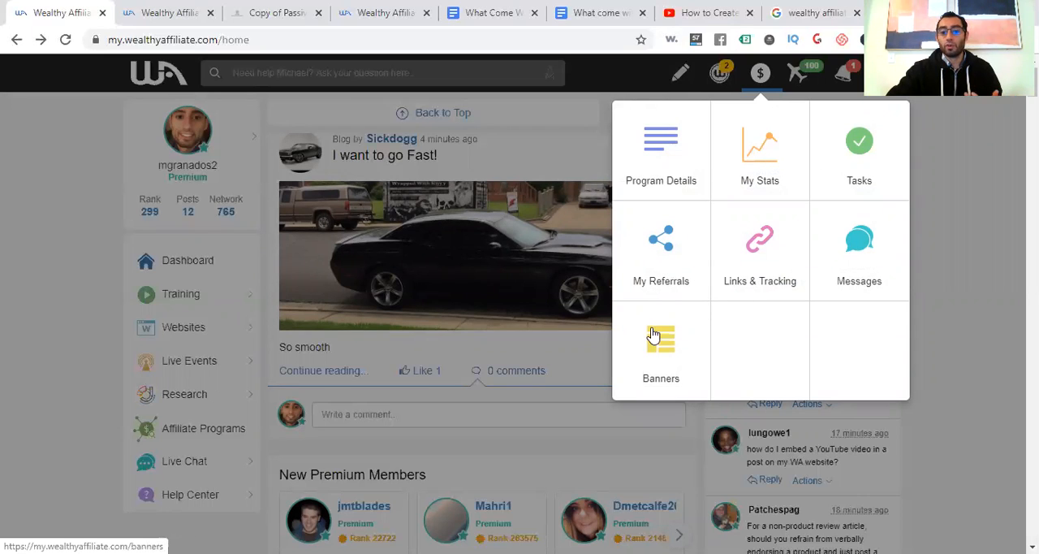
pyautogui.moveTo(938, 204)
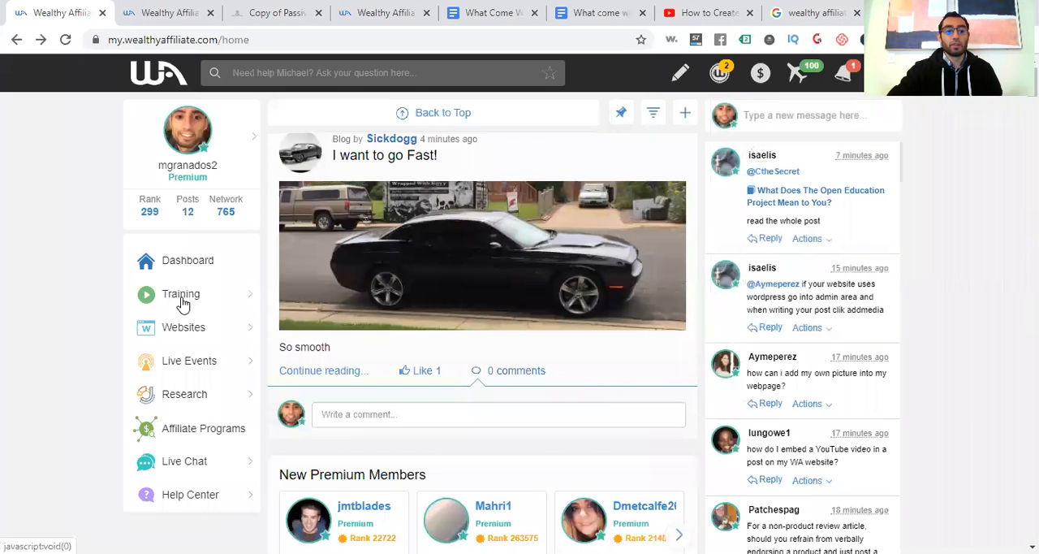
pyautogui.click(180, 294)
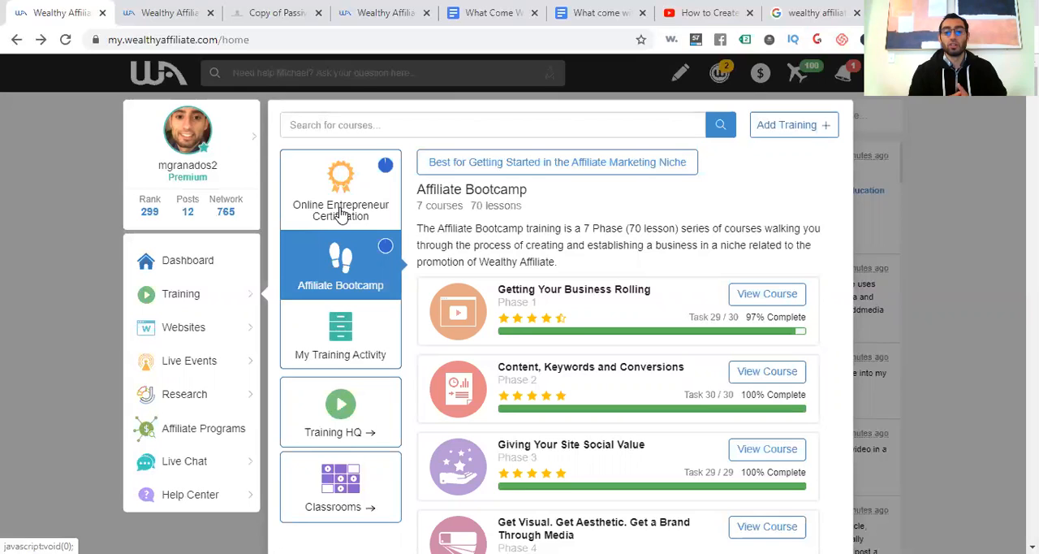
pyautogui.moveTo(353, 199)
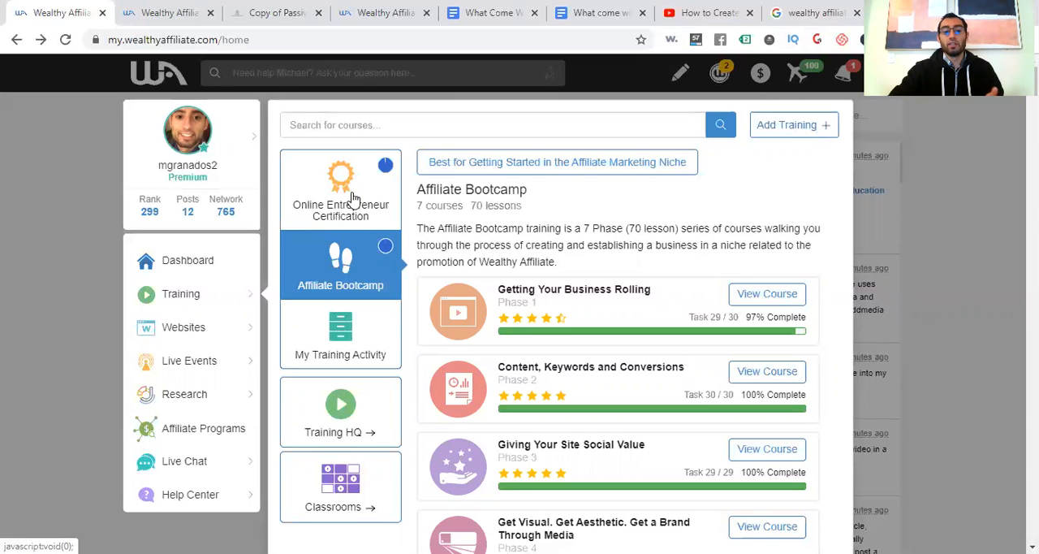
# Step: Show the Online Entrepreneur Certification levels, with Getting Started at 93%
pyautogui.click(340, 191)
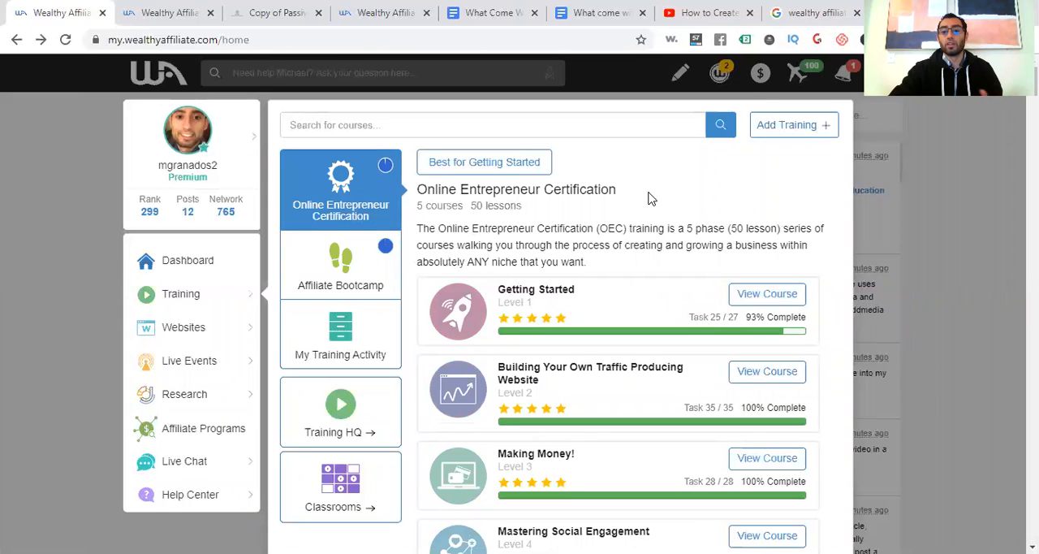
pyautogui.moveTo(880, 206)
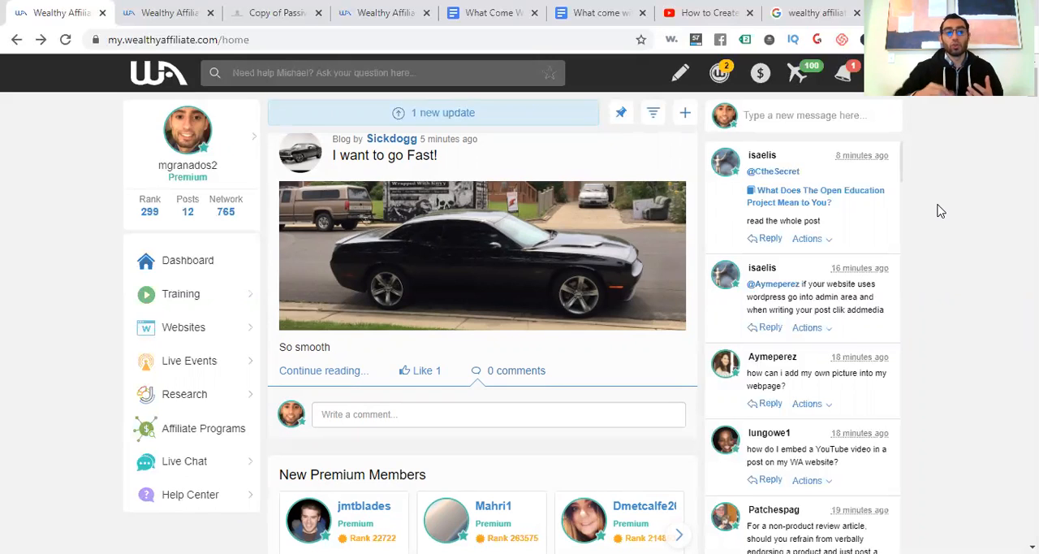
pyautogui.moveTo(645, 73)
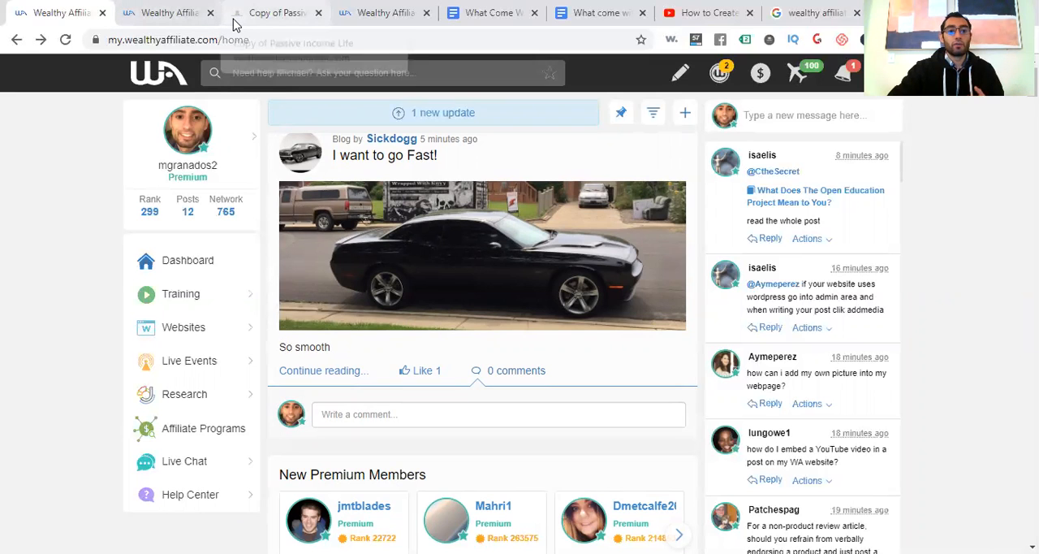
# Step: Pass the 'Copy of Passive Income Life' tab and view the 'What come with your paid membership' doc
pyautogui.click(289, 12)
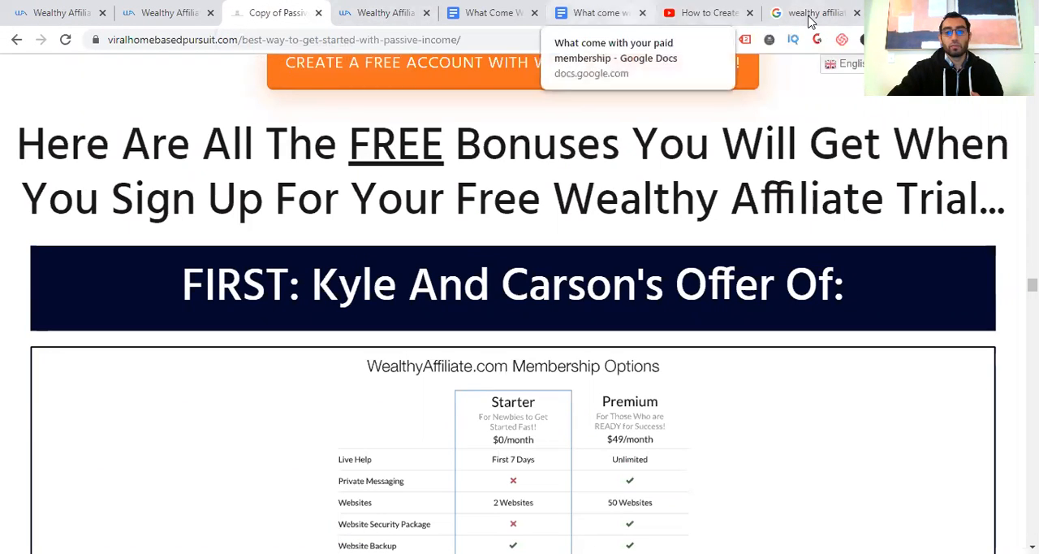
pyautogui.click(593, 12)
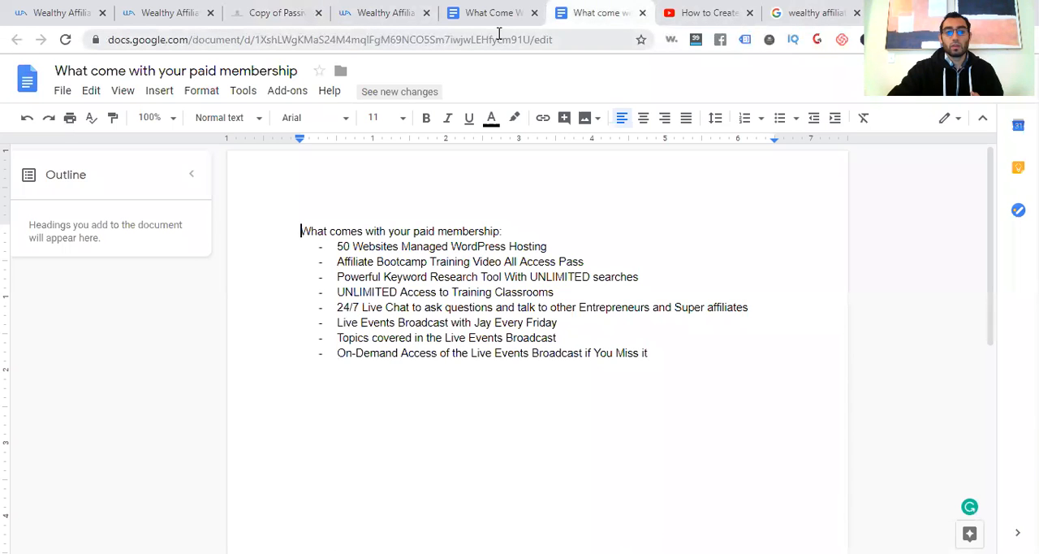
pyautogui.moveTo(489, 12)
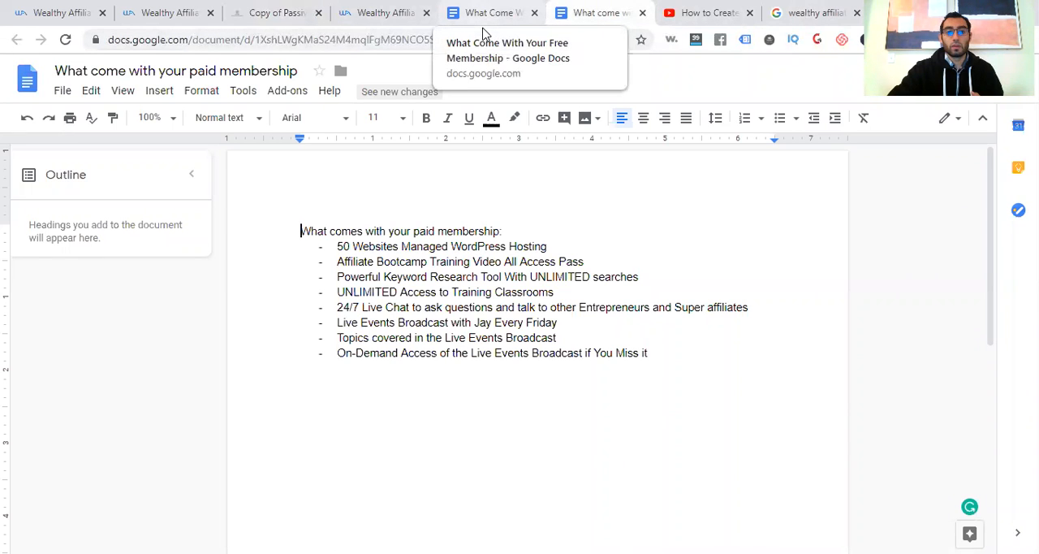
# Step: Read the 'What Come With Your Free Membership' doc's bulleted perks list
pyautogui.click(496, 13)
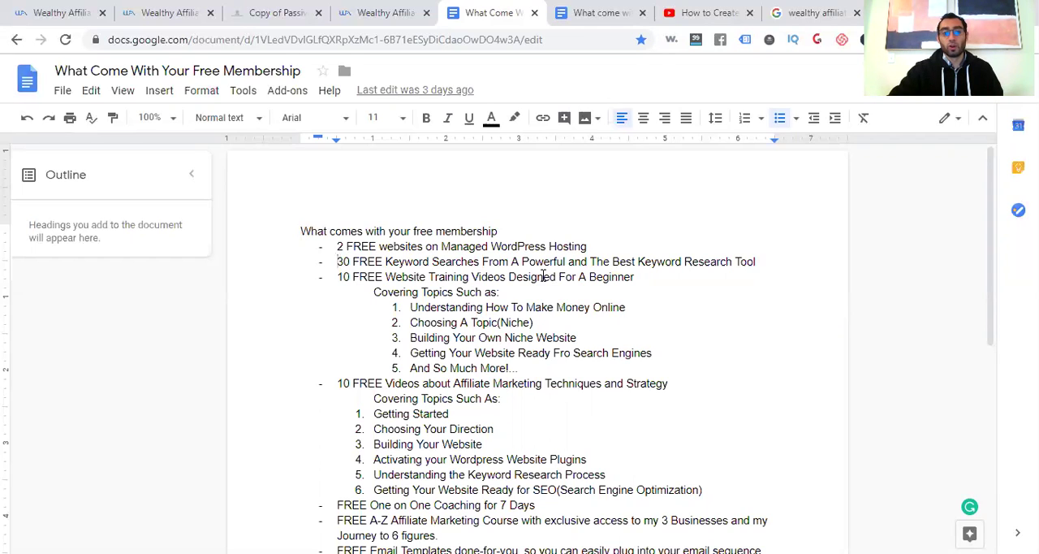
pyautogui.click(337, 277)
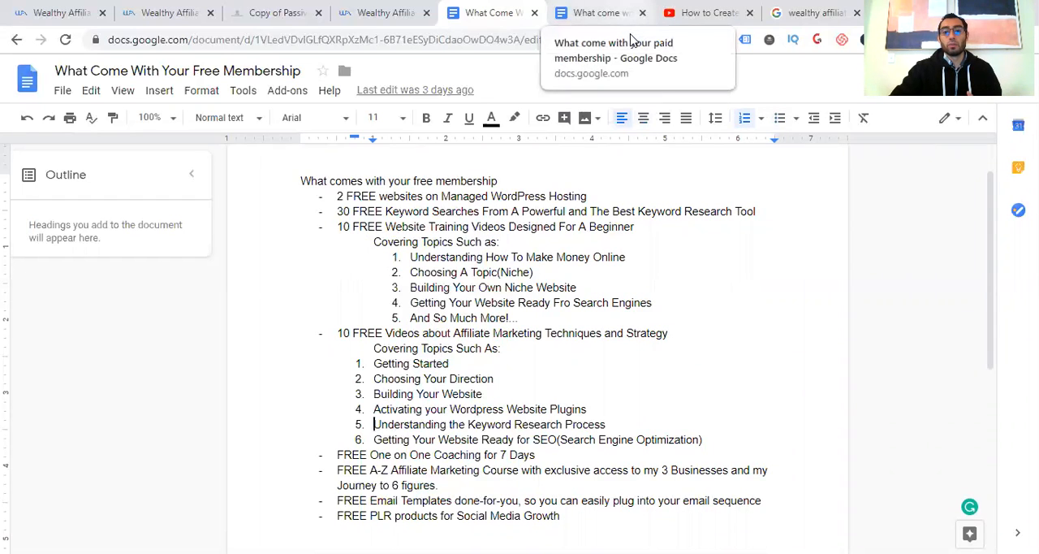
# Step: Return to the 'What come with your paid membership' document and its eight benefits
pyautogui.click(597, 13)
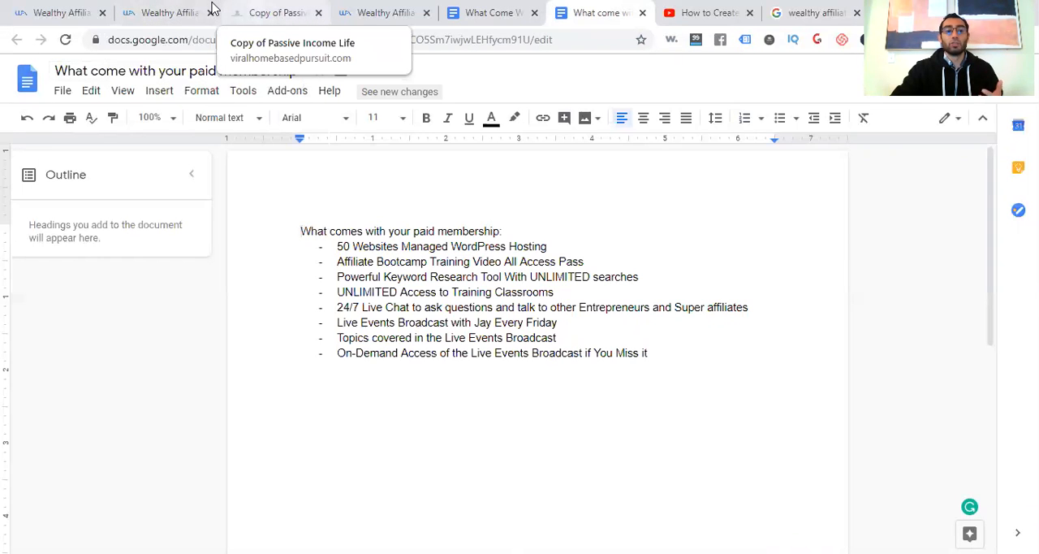
# Step: Scroll the 'Copy of Passive Income Life' page past the free vs premium table to the PLUS! banner
pyautogui.click(288, 13)
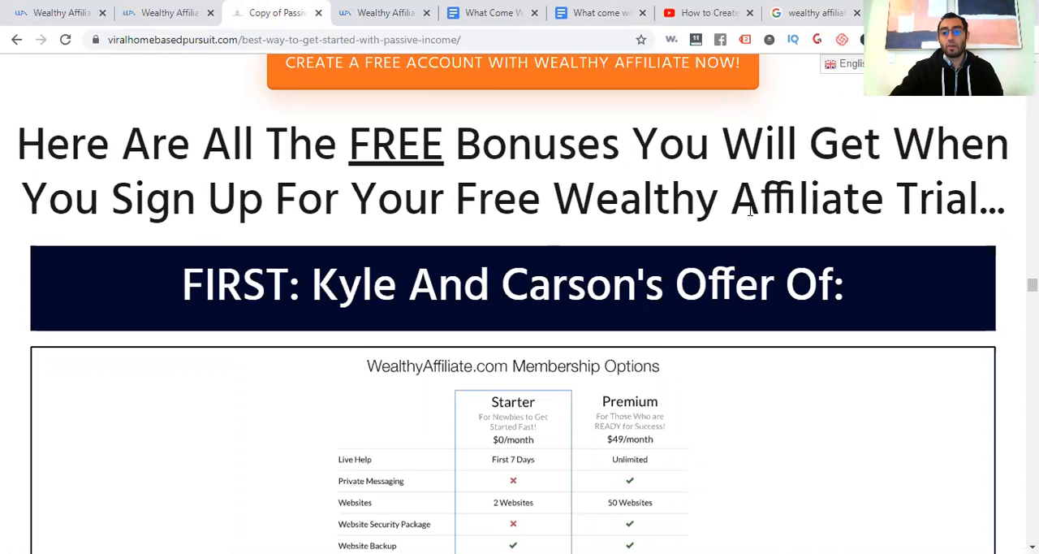
pyautogui.scroll(-3)
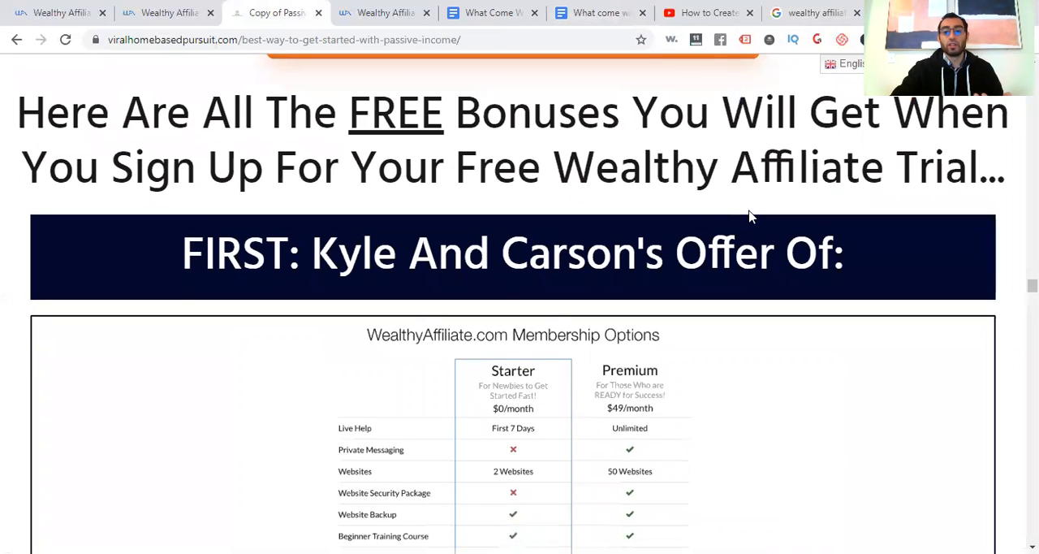
pyautogui.scroll(-3)
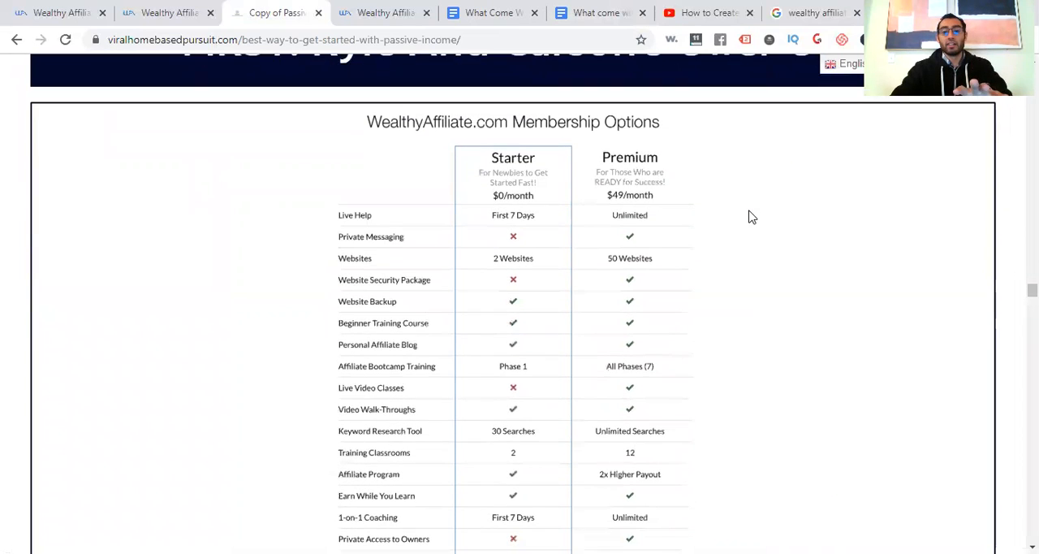
pyautogui.scroll(-3)
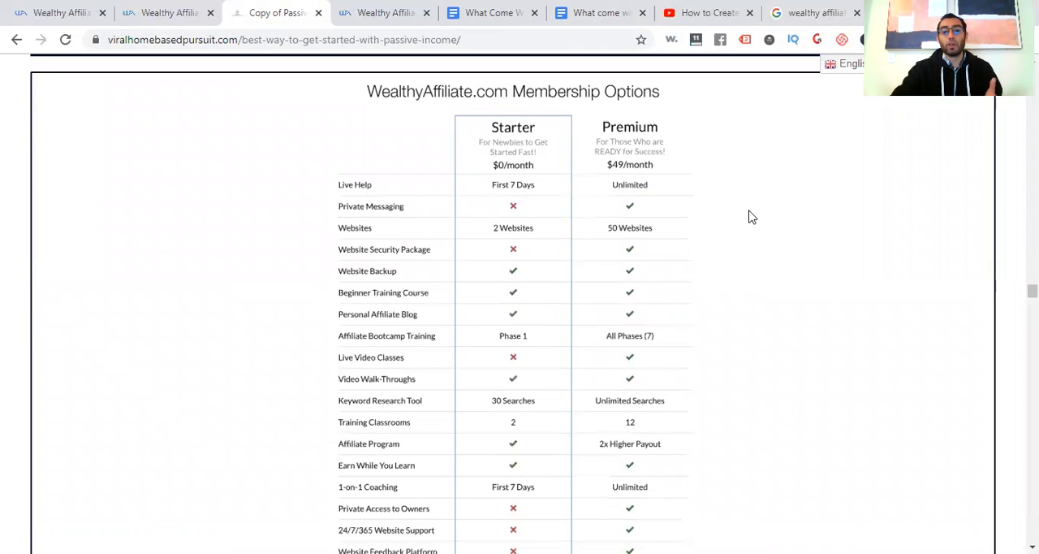
pyautogui.scroll(-3)
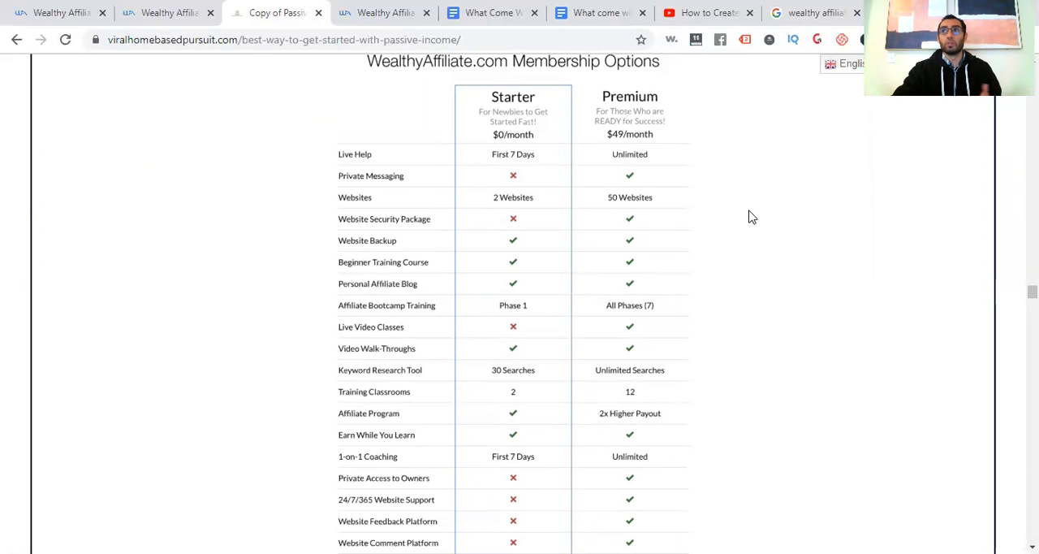
pyautogui.scroll(-3)
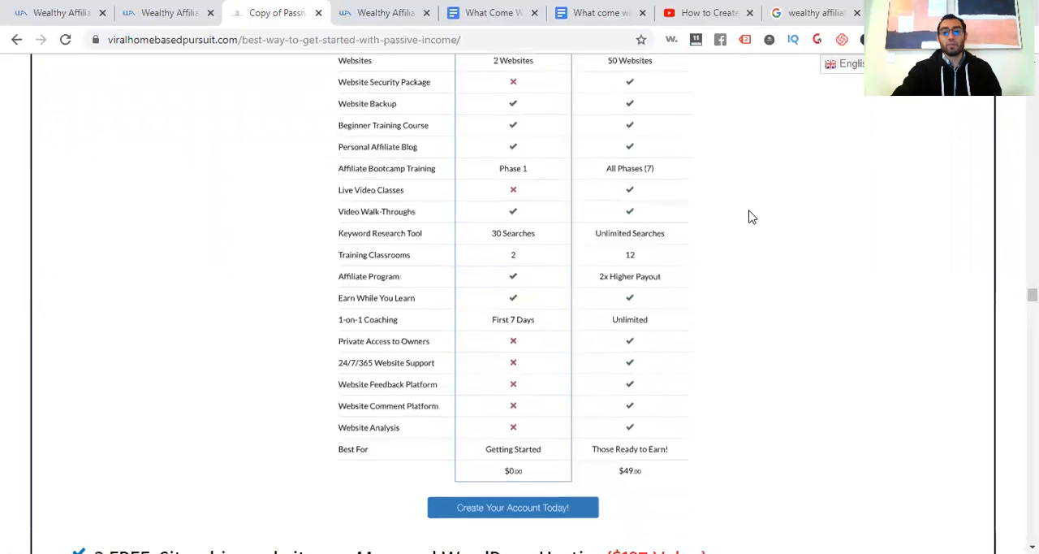
pyautogui.scroll(-3)
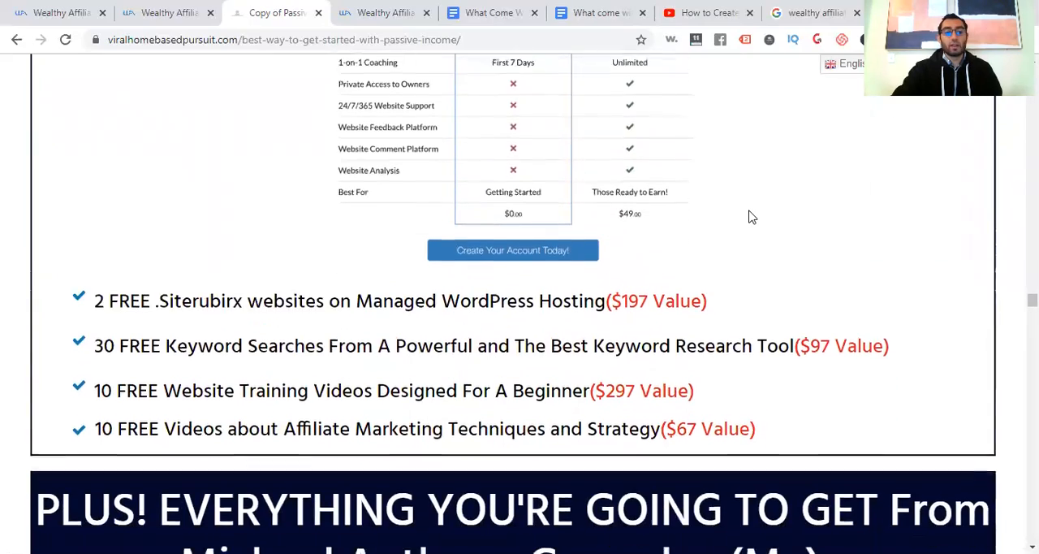
pyautogui.scroll(-3)
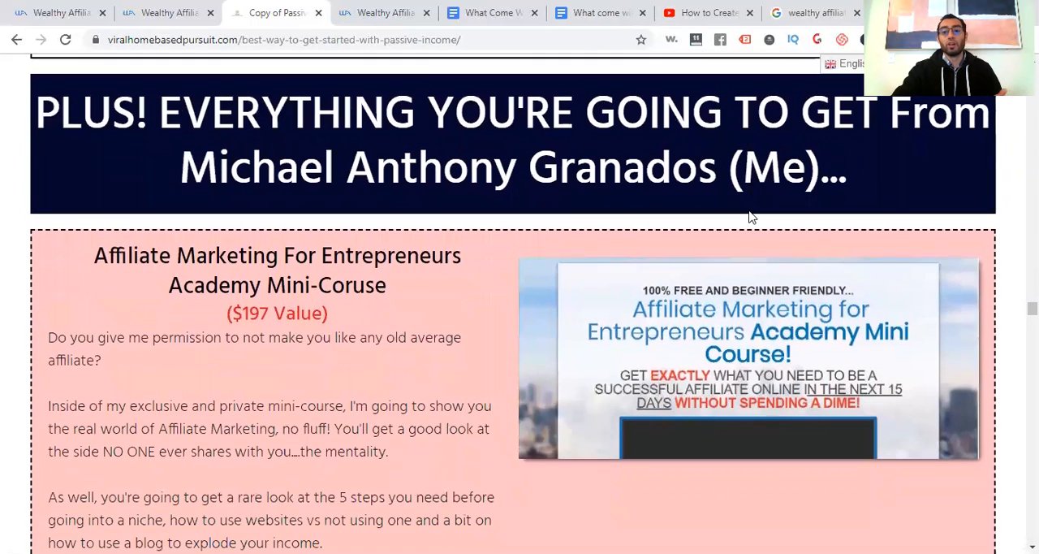
# Step: Scroll past the Blogging $0-4k Video Series to the 'Go Premium' banner and Top Earner Mentor Masterclass
pyautogui.scroll(-3)
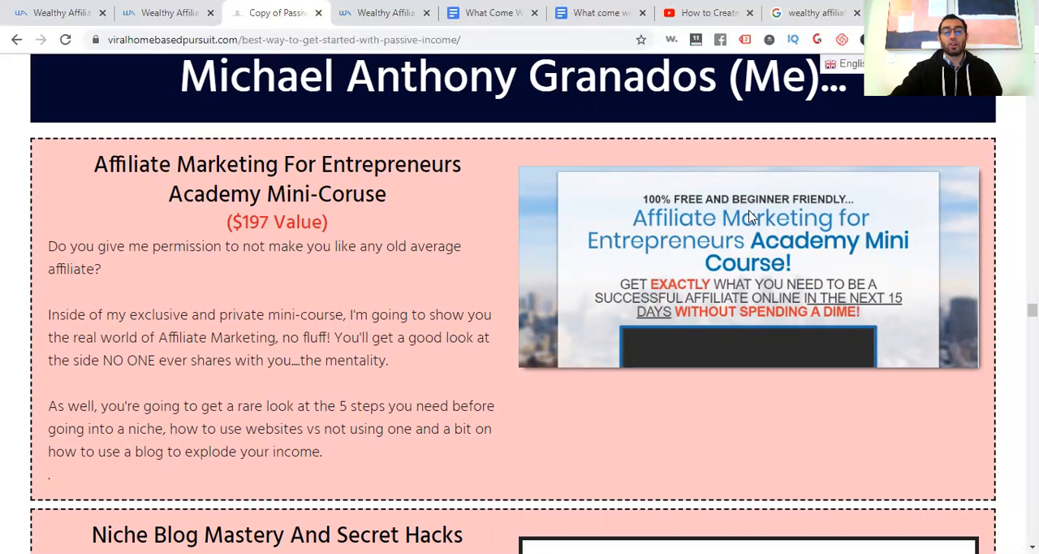
pyautogui.scroll(-3)
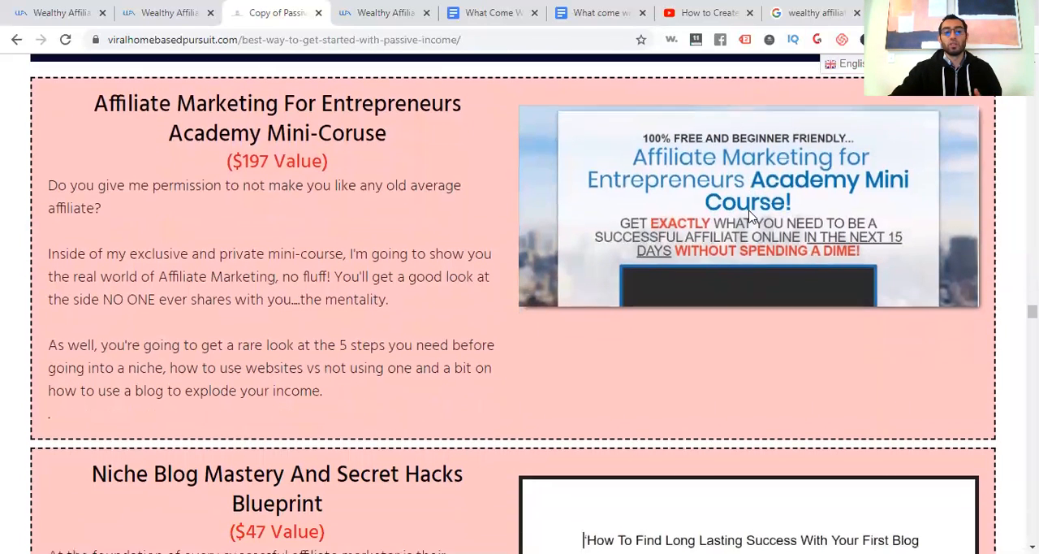
pyautogui.scroll(-3)
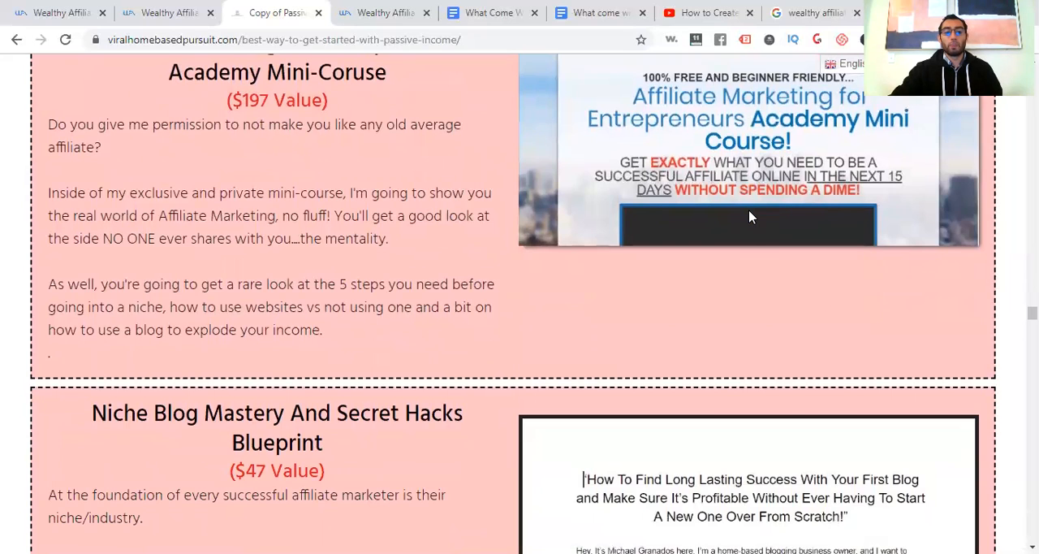
pyautogui.scroll(-3)
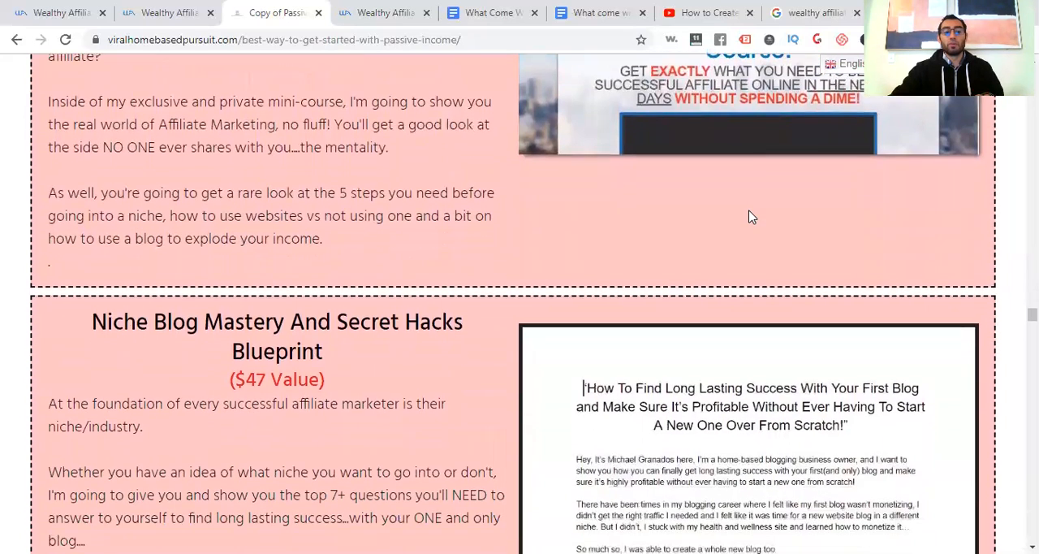
pyautogui.scroll(-3)
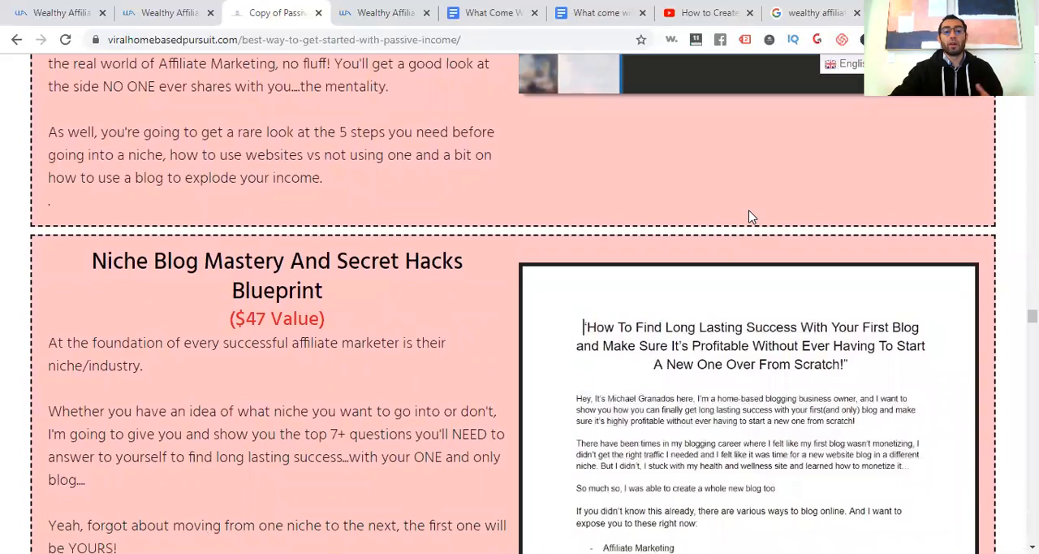
pyautogui.scroll(-3)
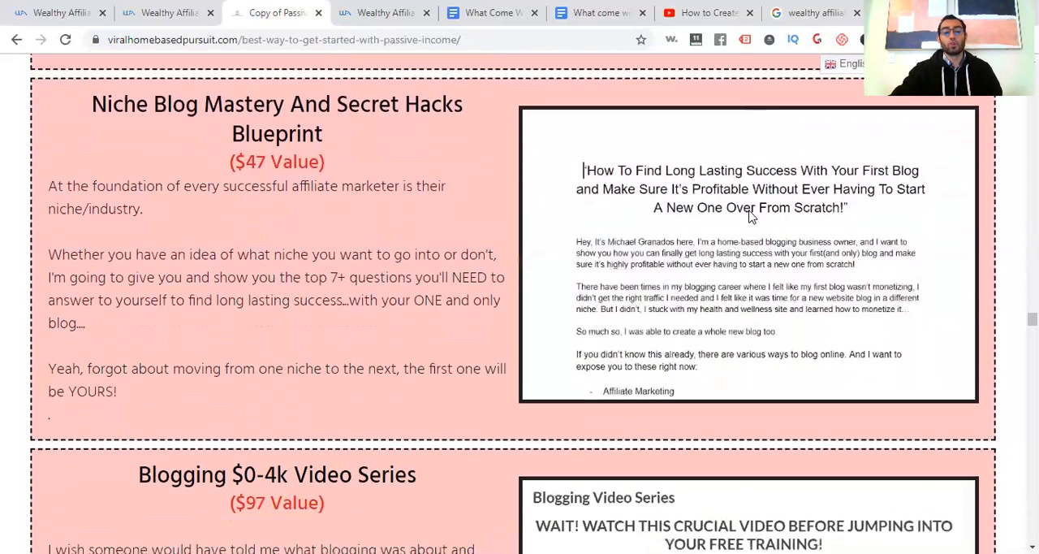
pyautogui.scroll(-3)
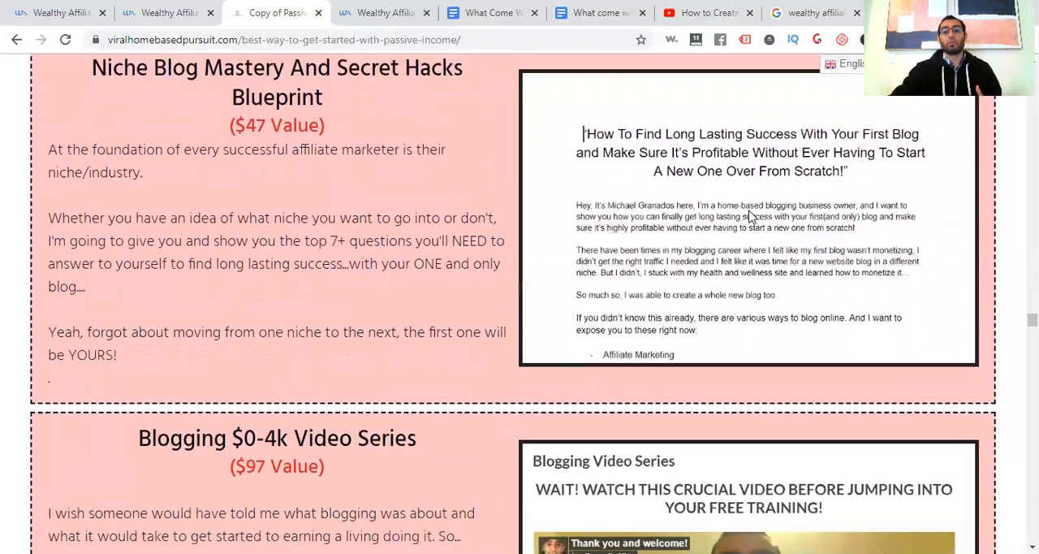
pyautogui.scroll(-3)
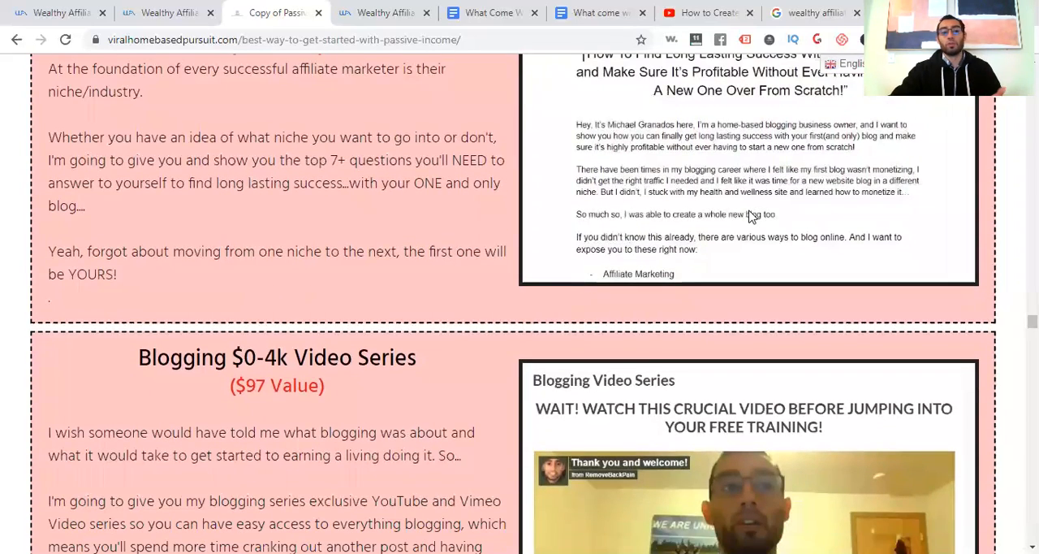
pyautogui.scroll(-3)
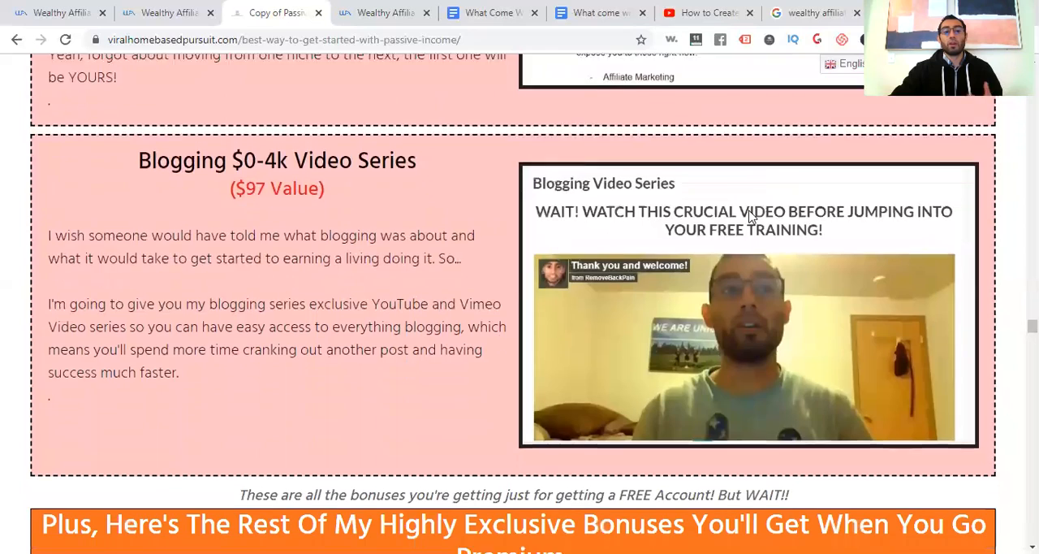
pyautogui.scroll(-3)
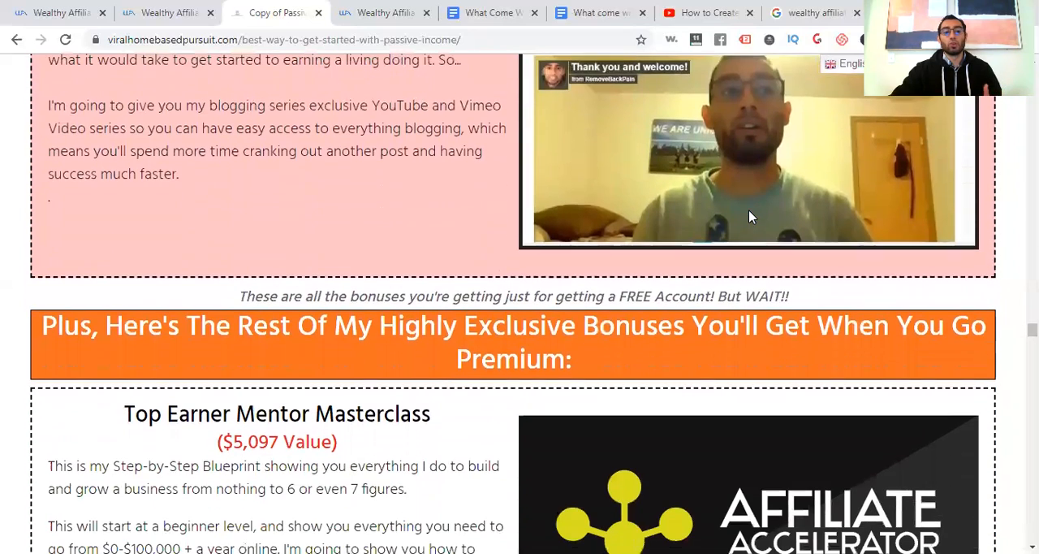
pyautogui.scroll(-3)
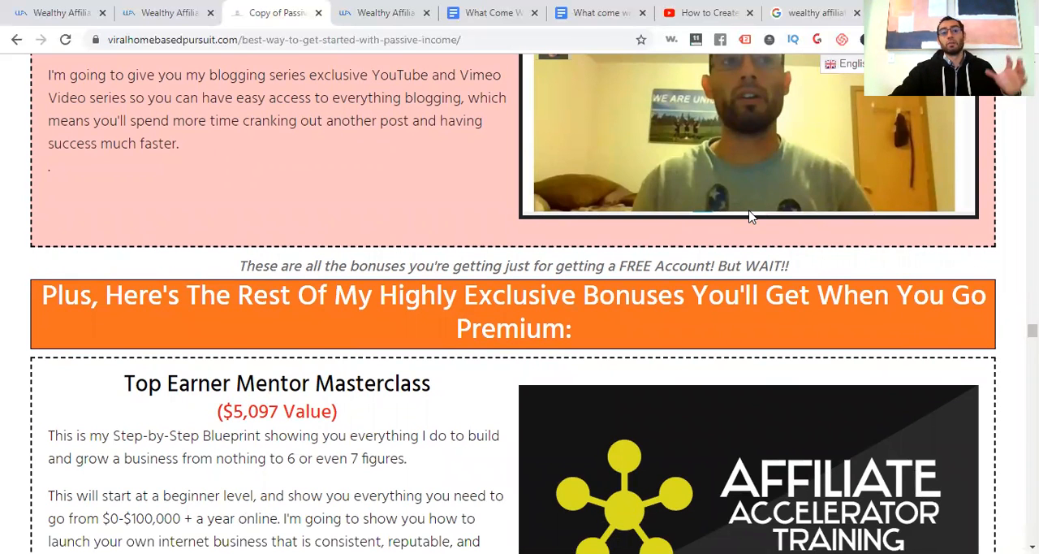
pyautogui.scroll(-3)
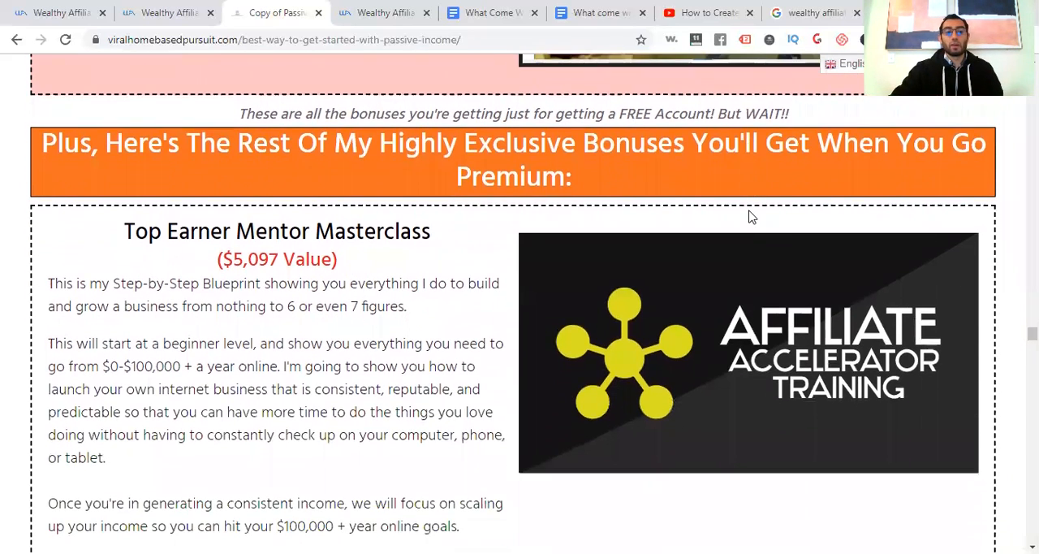
# Step: Scroll past Leverage My Bonus Package, SEO Traffic Combo and DFY Funnels to Done For You Email Swipes
pyautogui.scroll(-3)
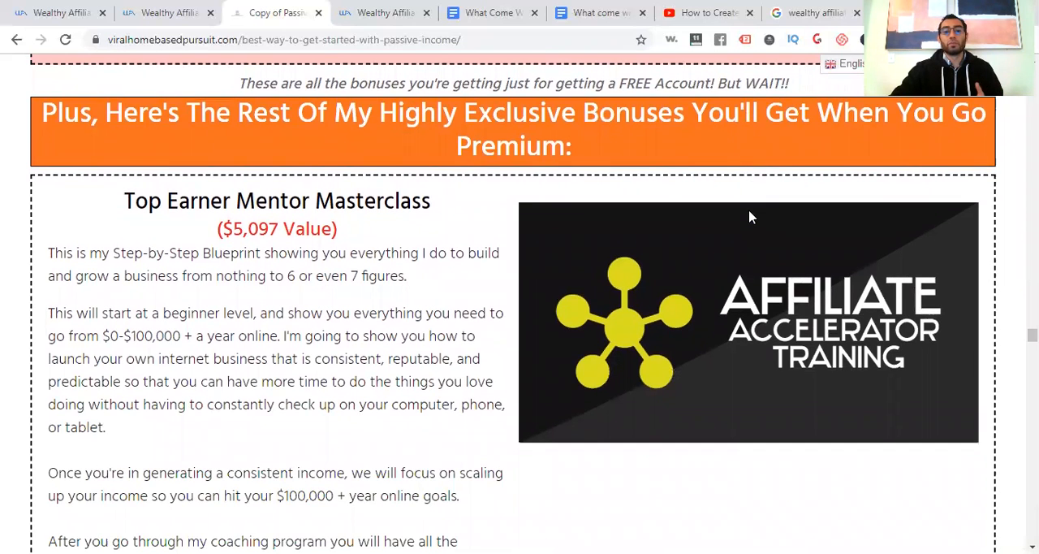
pyautogui.scroll(-3)
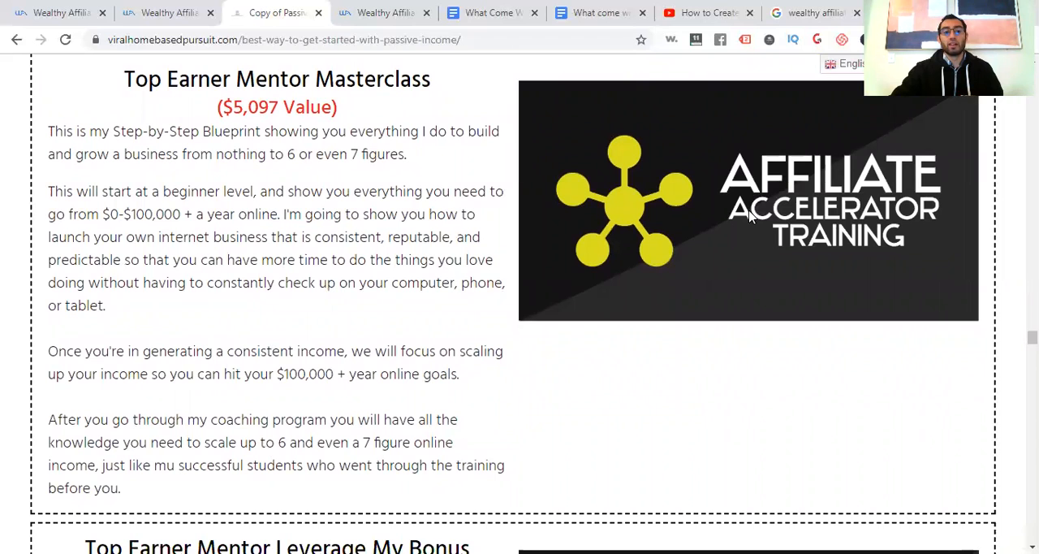
pyautogui.scroll(-3)
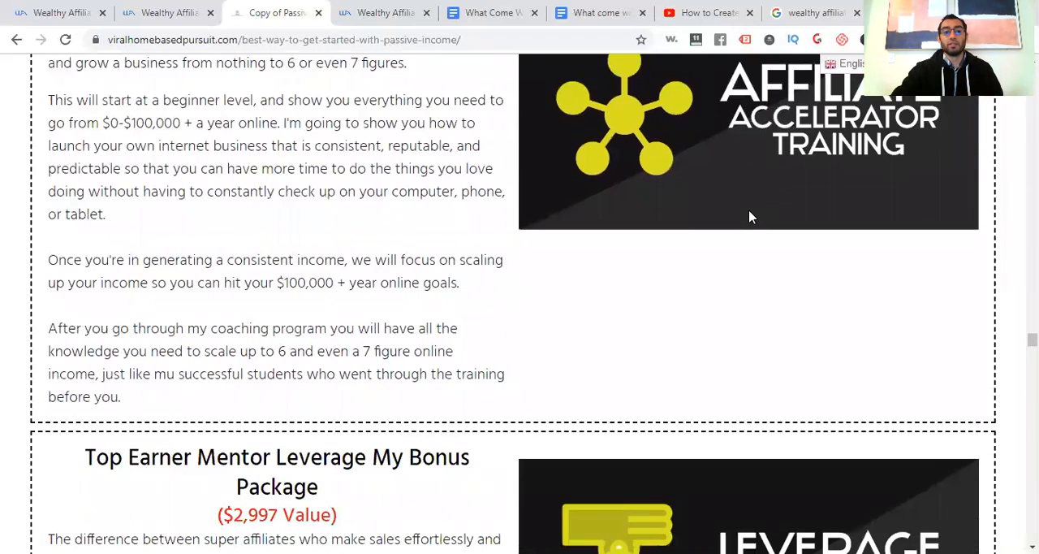
pyautogui.scroll(-3)
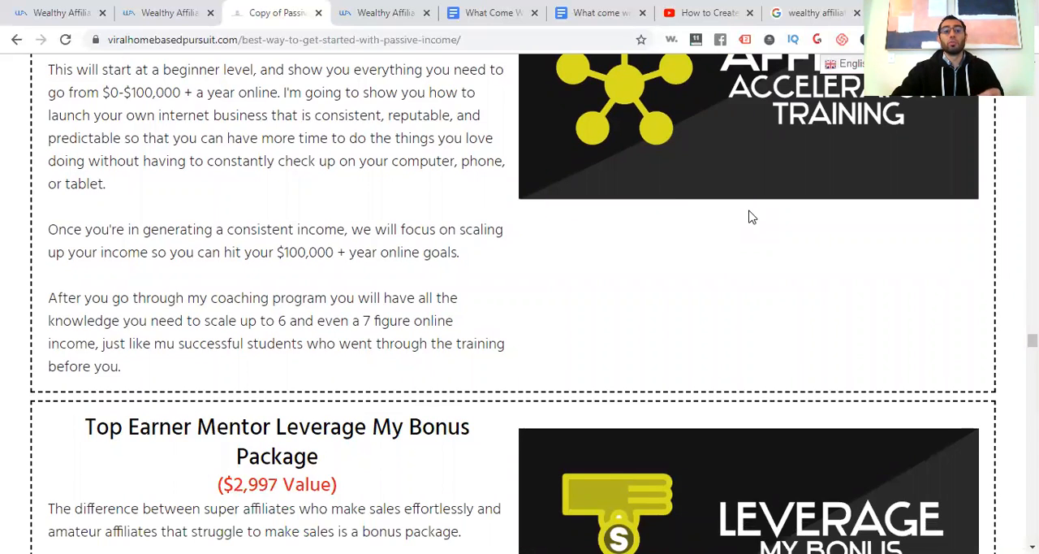
pyautogui.scroll(3)
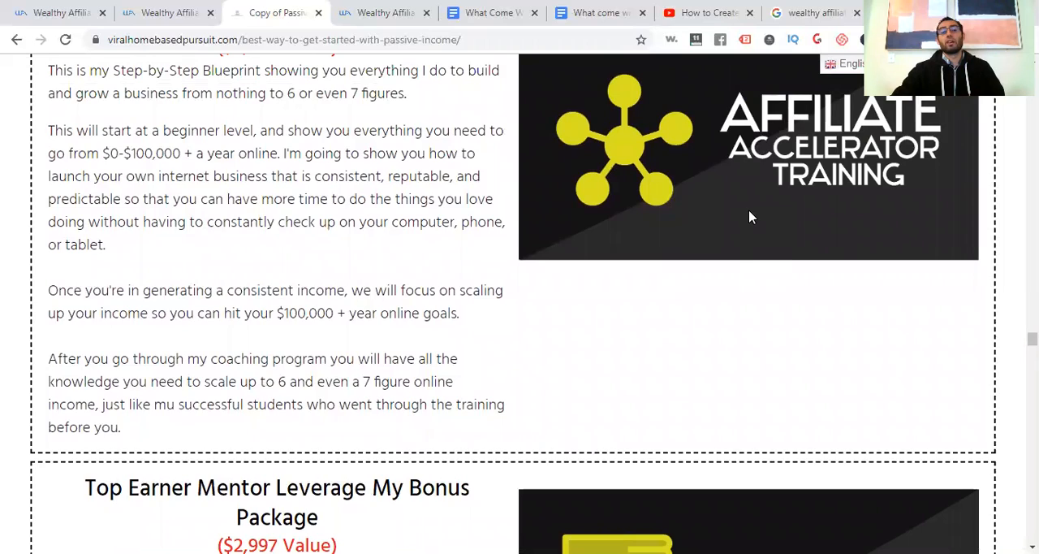
pyautogui.scroll(-3)
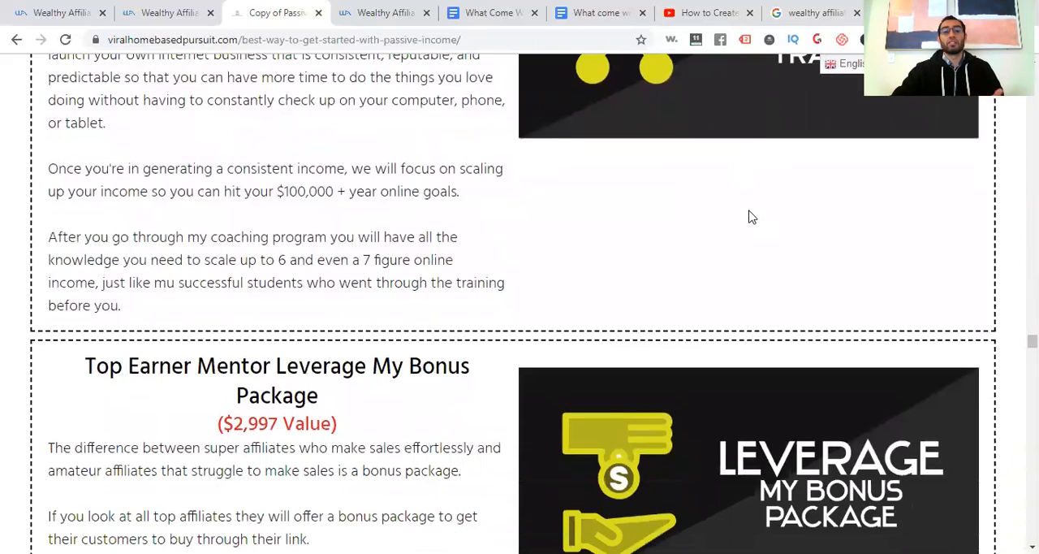
pyautogui.scroll(-3)
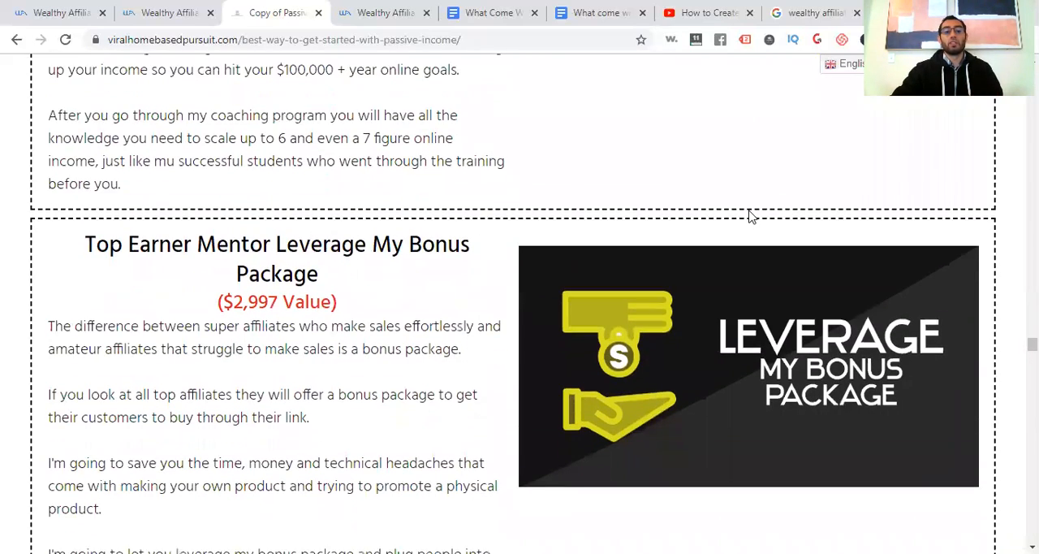
pyautogui.scroll(-3)
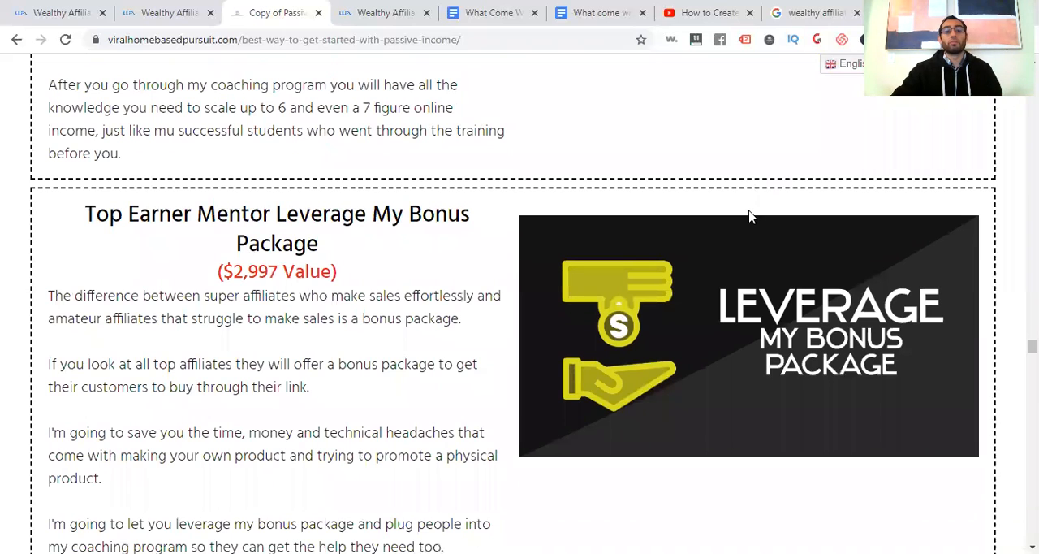
pyautogui.scroll(-3)
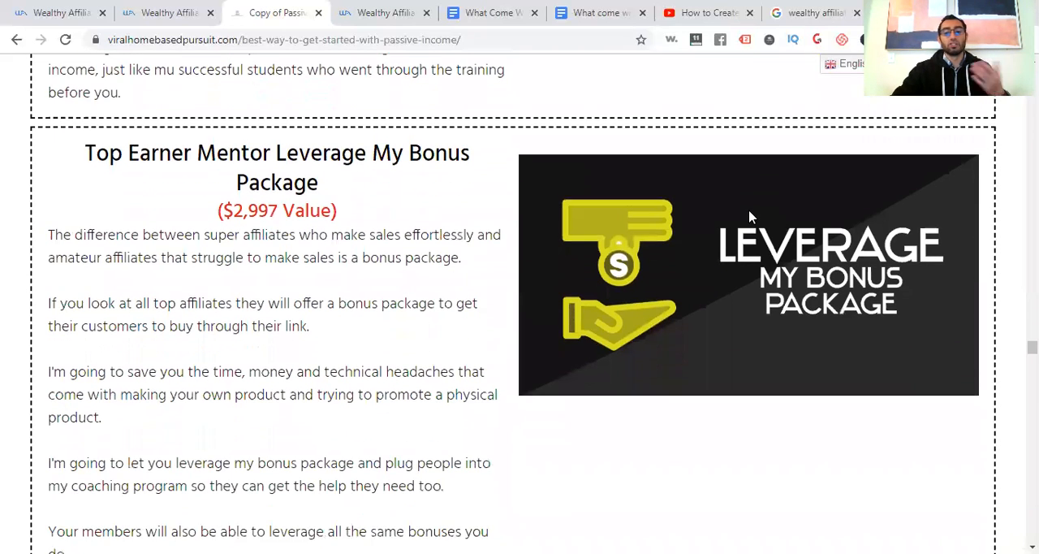
pyautogui.scroll(-3)
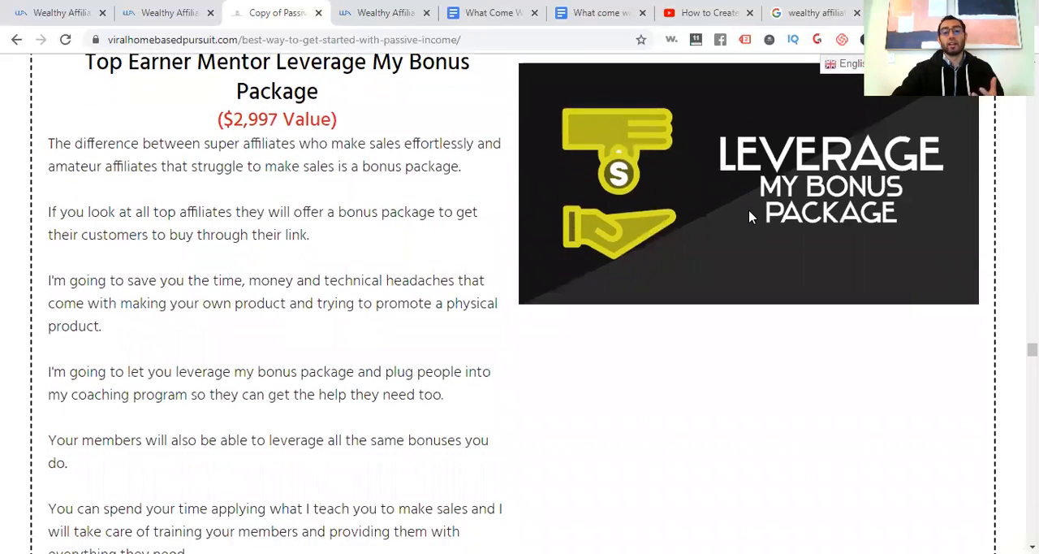
pyautogui.scroll(-3)
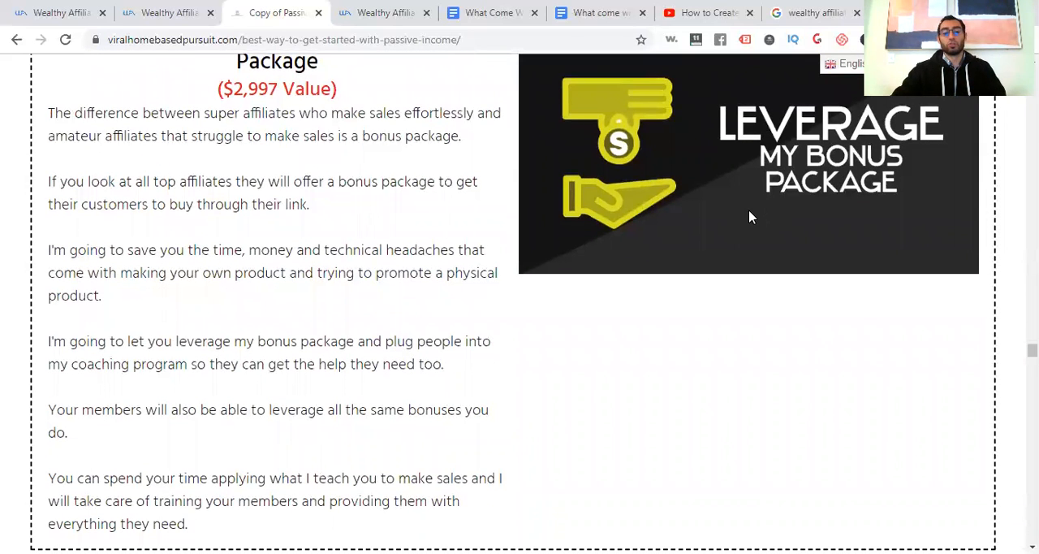
pyautogui.scroll(-3)
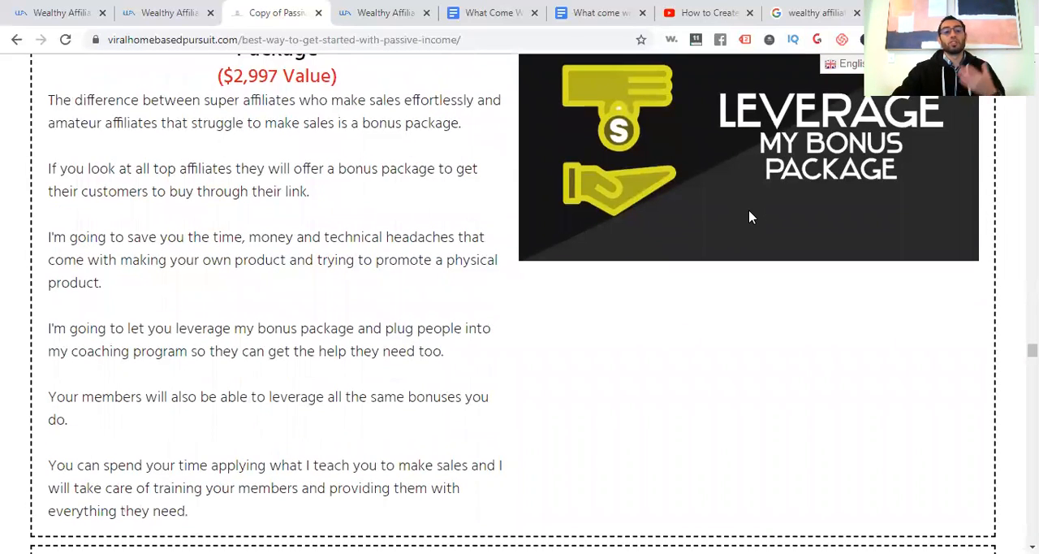
pyautogui.scroll(-3)
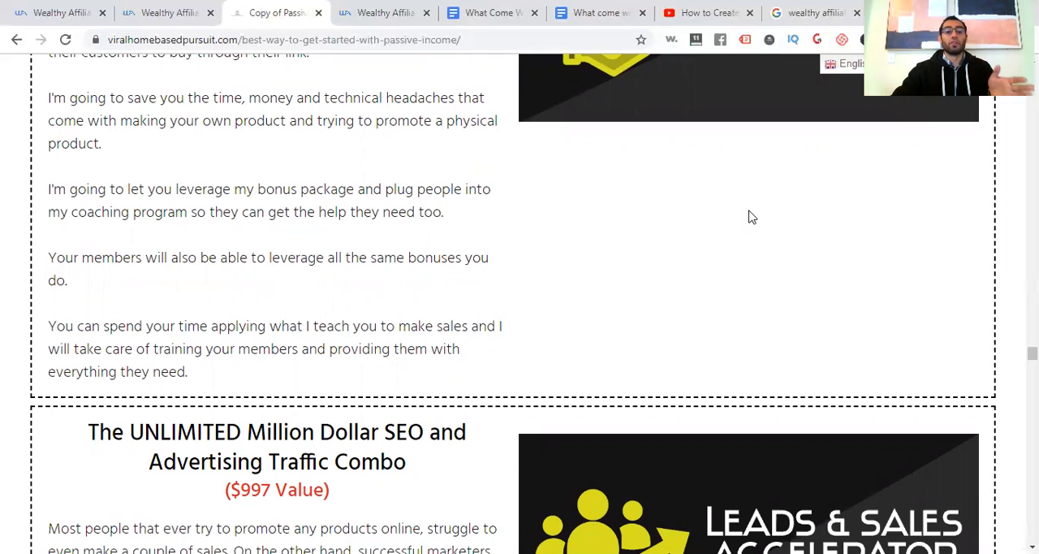
pyautogui.scroll(-3)
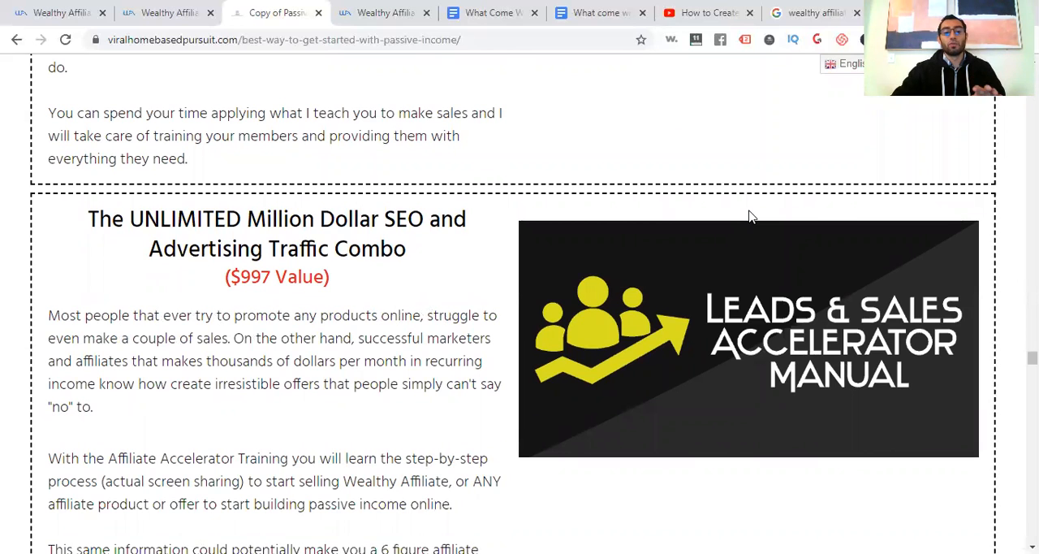
pyautogui.scroll(-3)
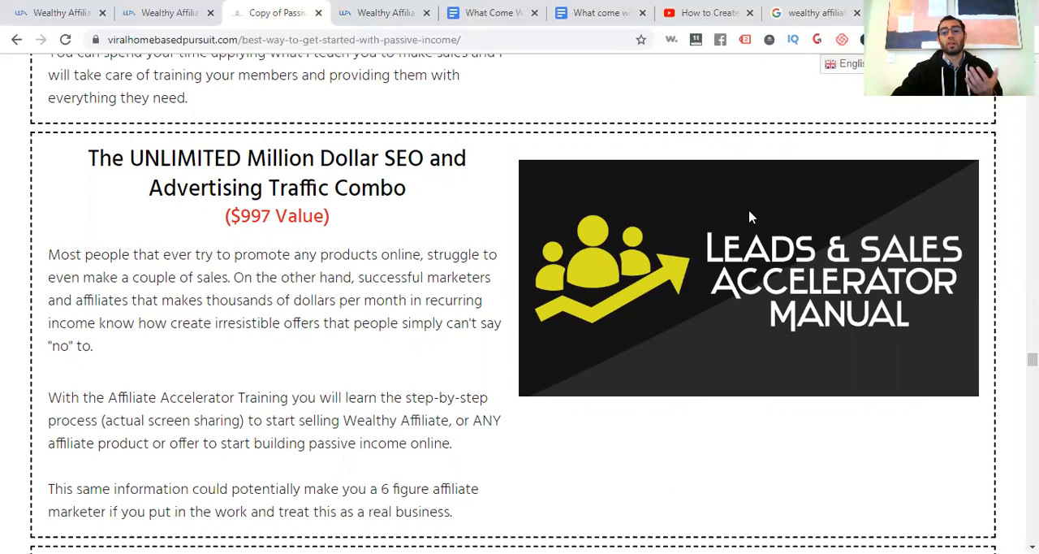
pyautogui.scroll(-3)
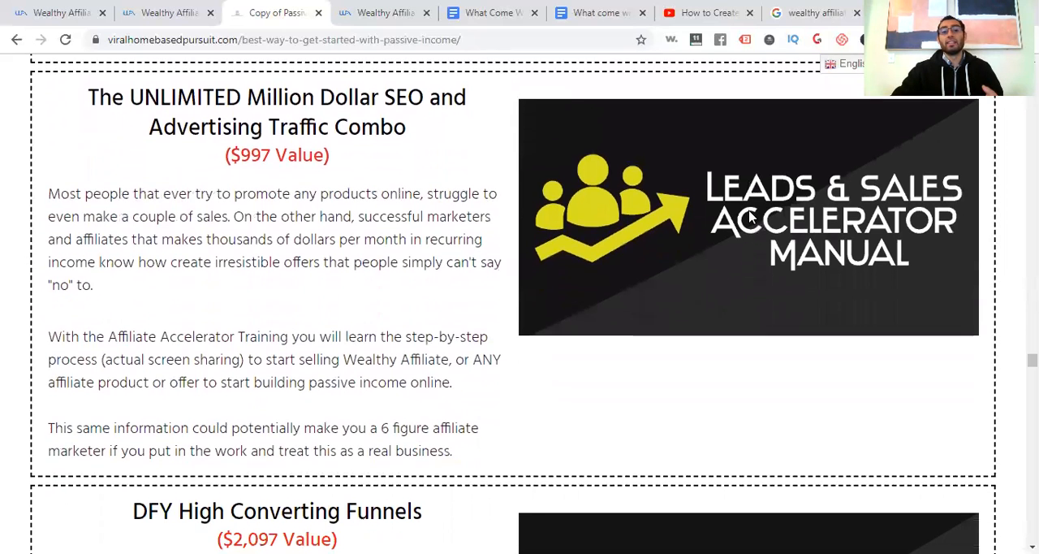
pyautogui.scroll(-3)
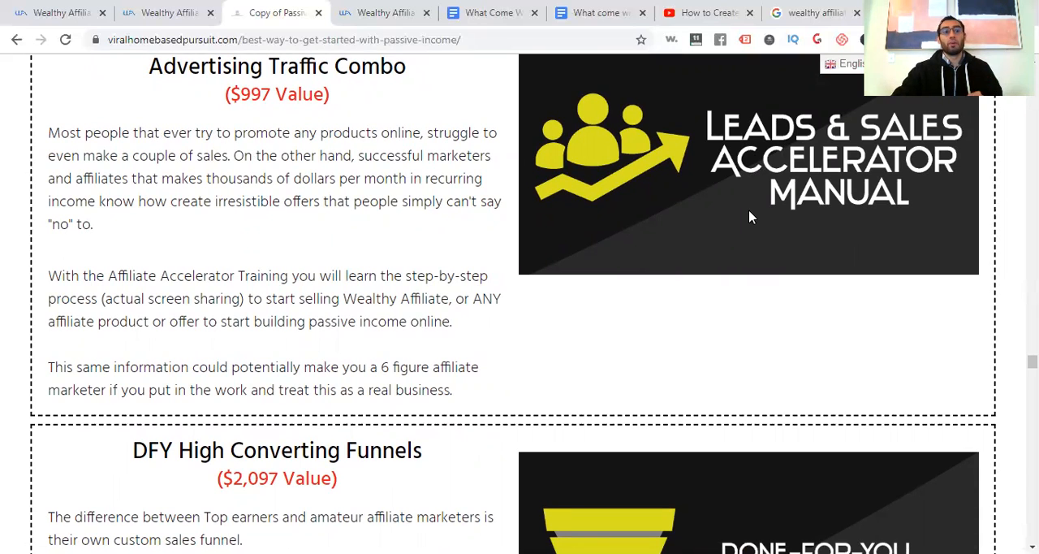
pyautogui.scroll(-3)
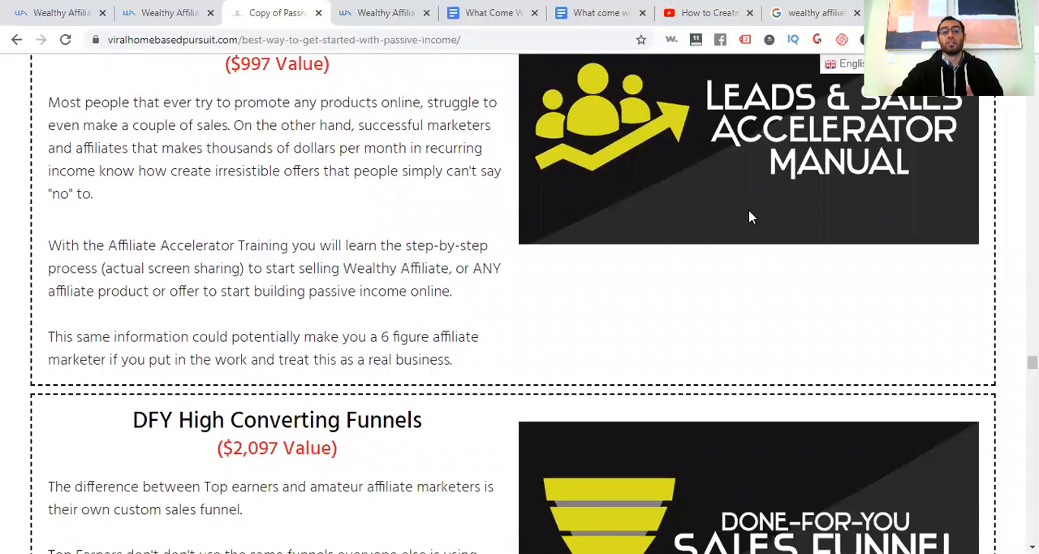
pyautogui.scroll(-3)
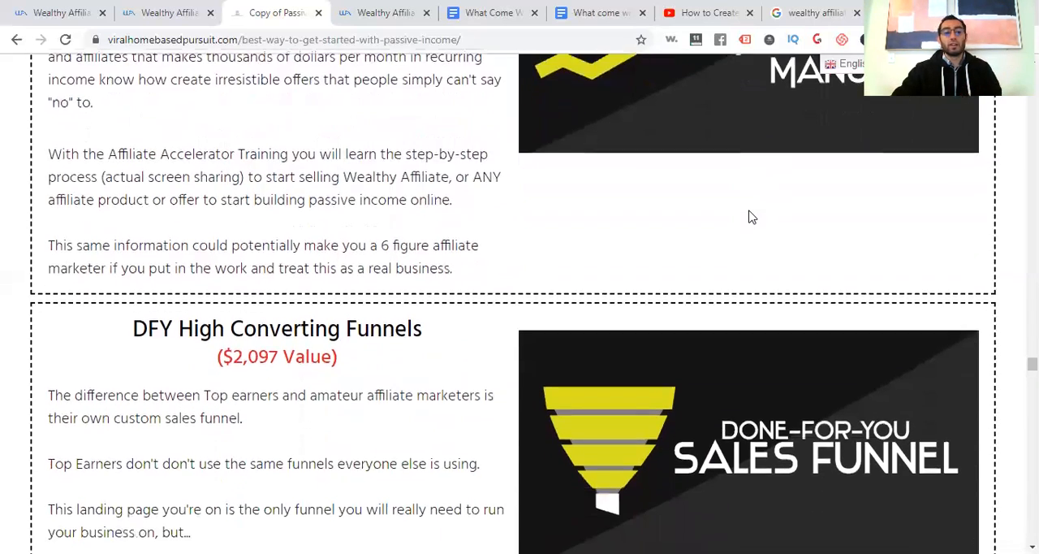
pyautogui.scroll(-3)
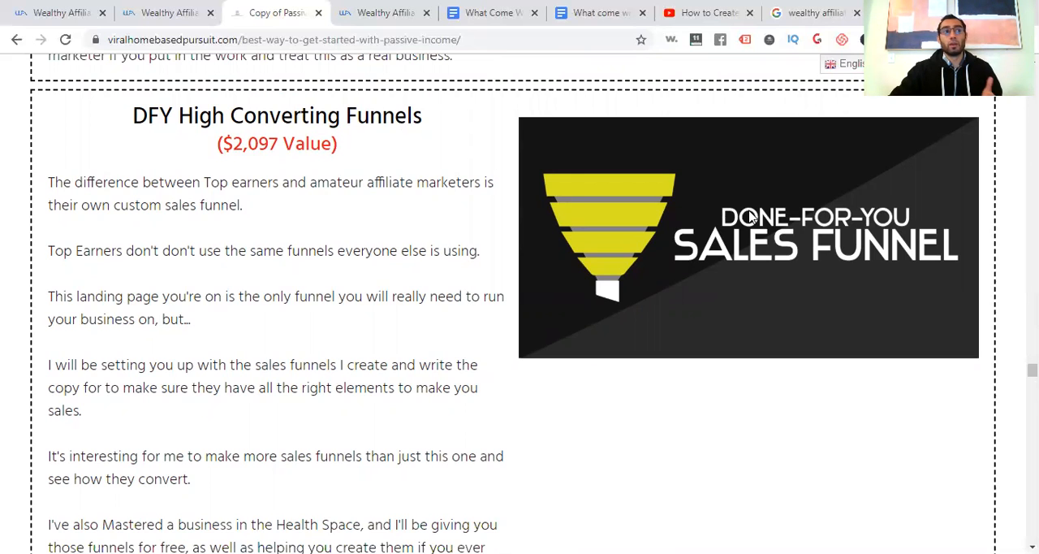
pyautogui.scroll(-3)
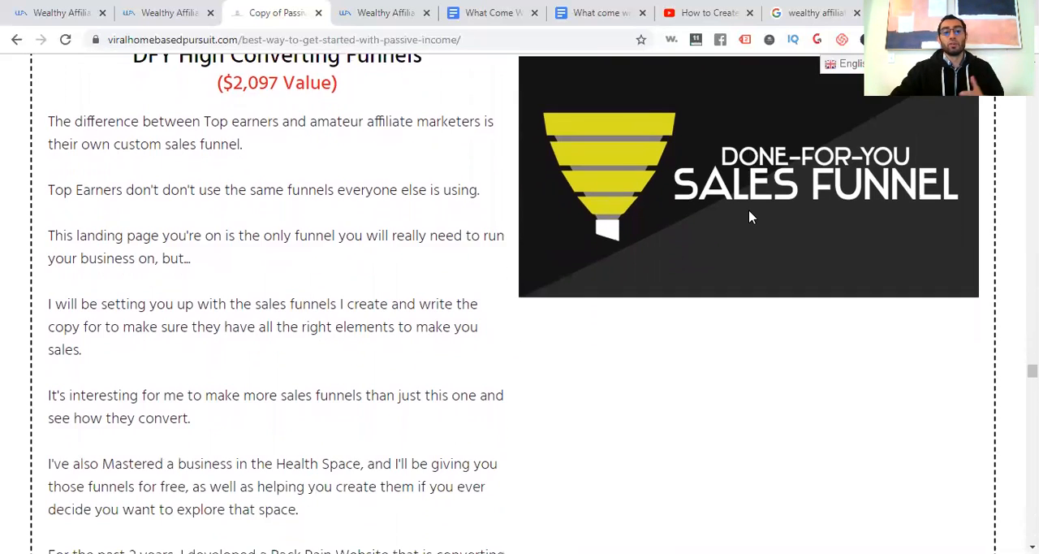
pyautogui.scroll(-3)
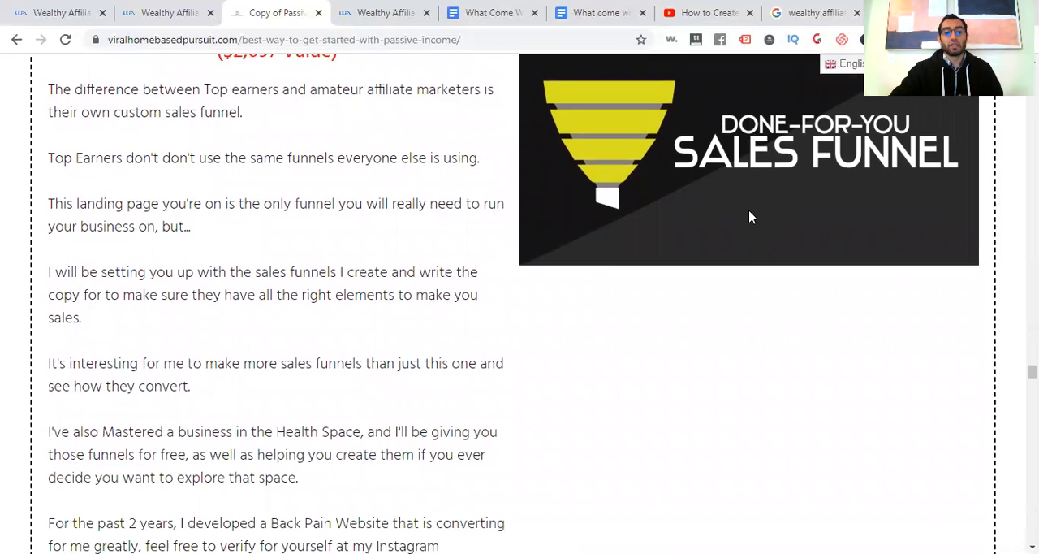
pyautogui.scroll(-3)
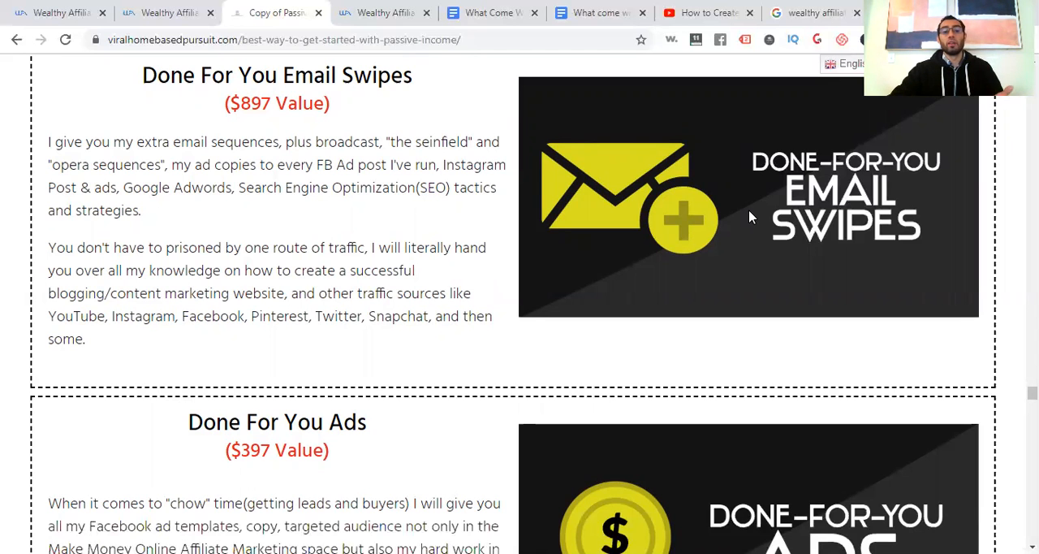
# Step: Scroll past Done For You Ads to the $1097 Video Training bonus
pyautogui.scroll(-3)
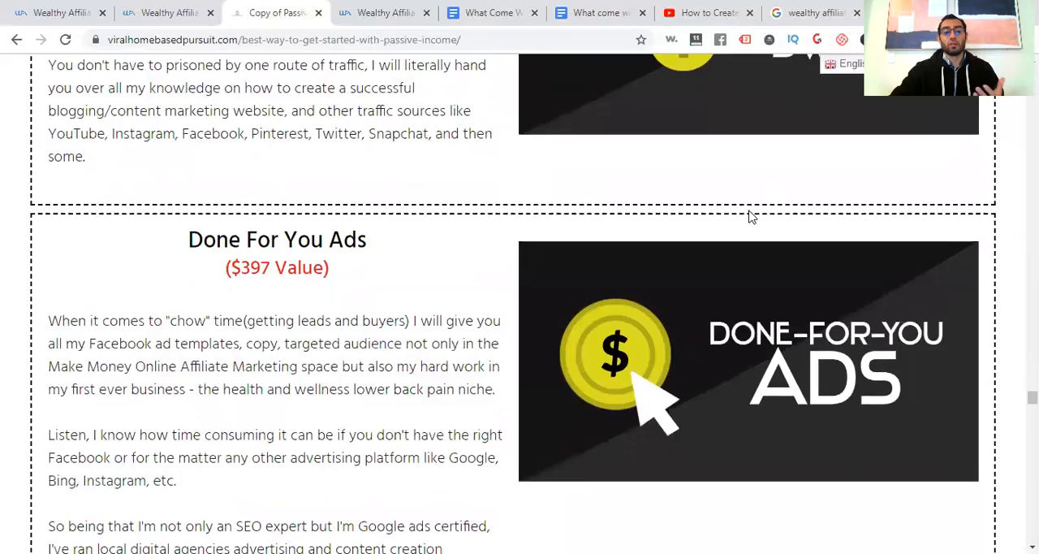
pyautogui.scroll(-3)
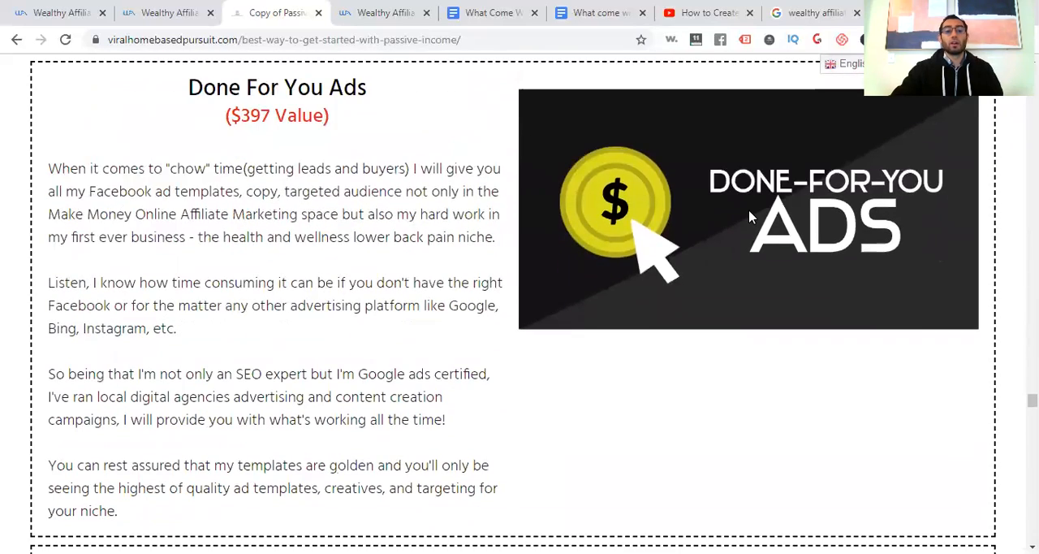
pyautogui.scroll(-3)
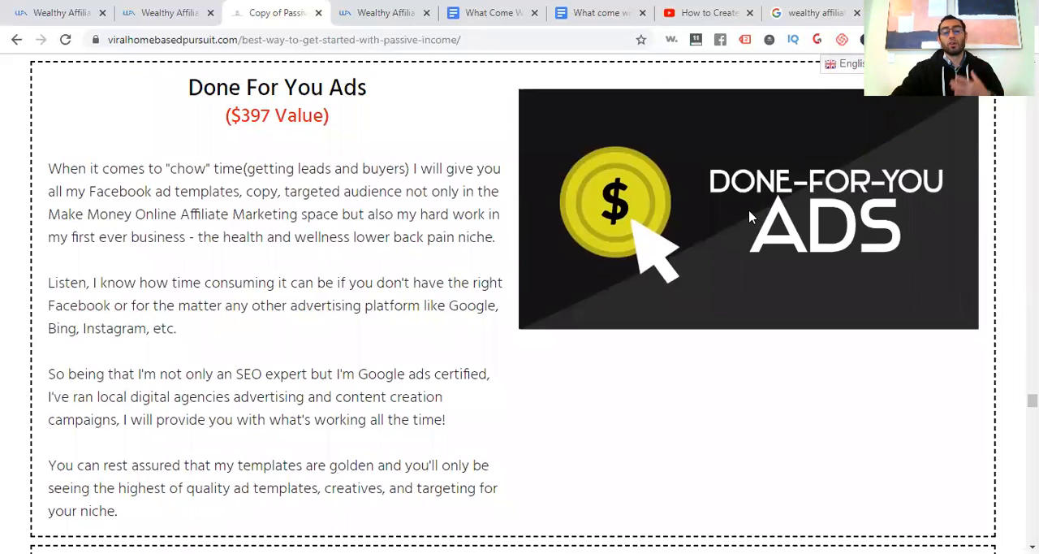
pyautogui.scroll(-3)
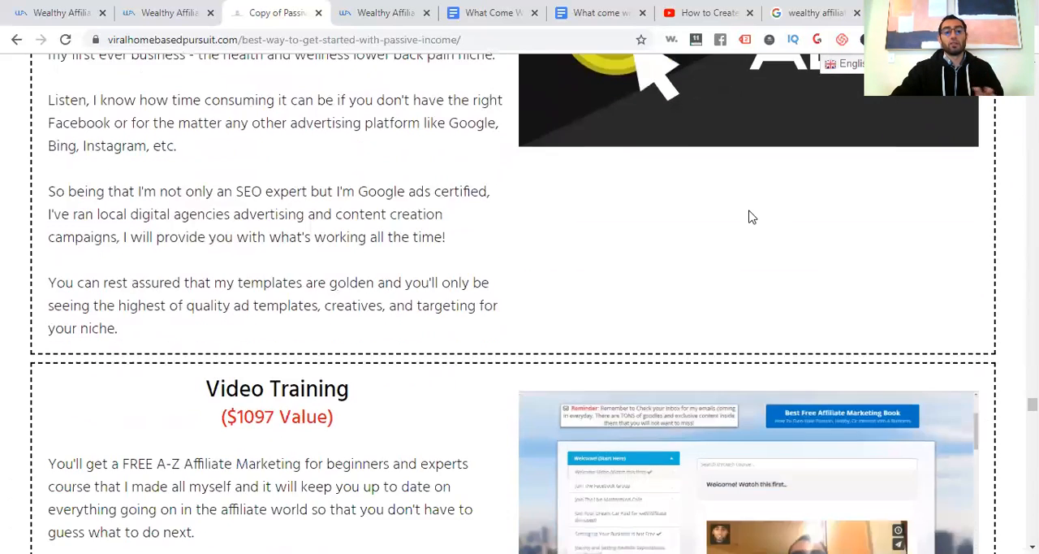
pyautogui.scroll(-3)
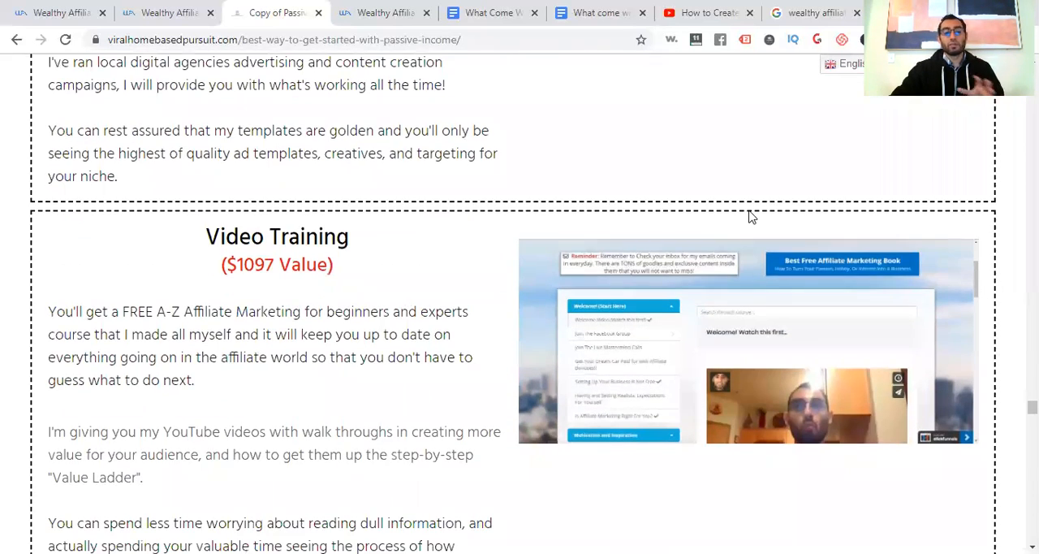
pyautogui.scroll(-3)
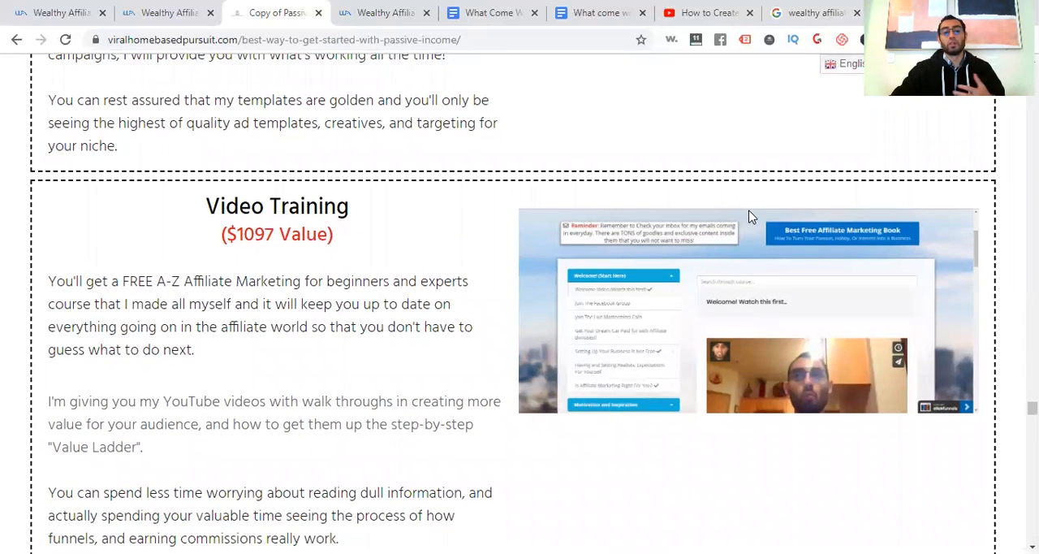
pyautogui.scroll(-3)
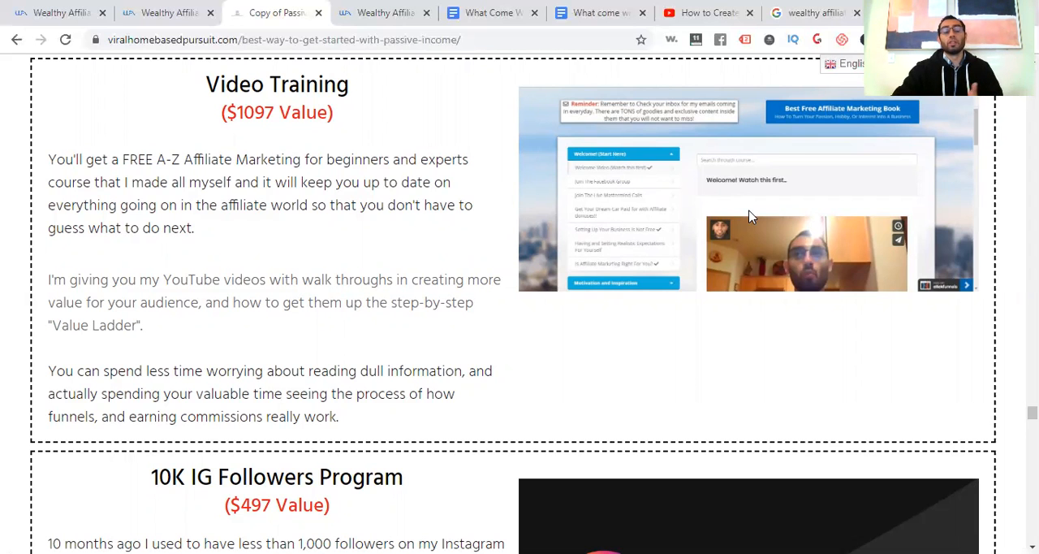
# Step: Scroll through the 10K IG, Facebook, WordPress, Outsourcing and Coaching bonuses to the closing message
pyautogui.scroll(-3)
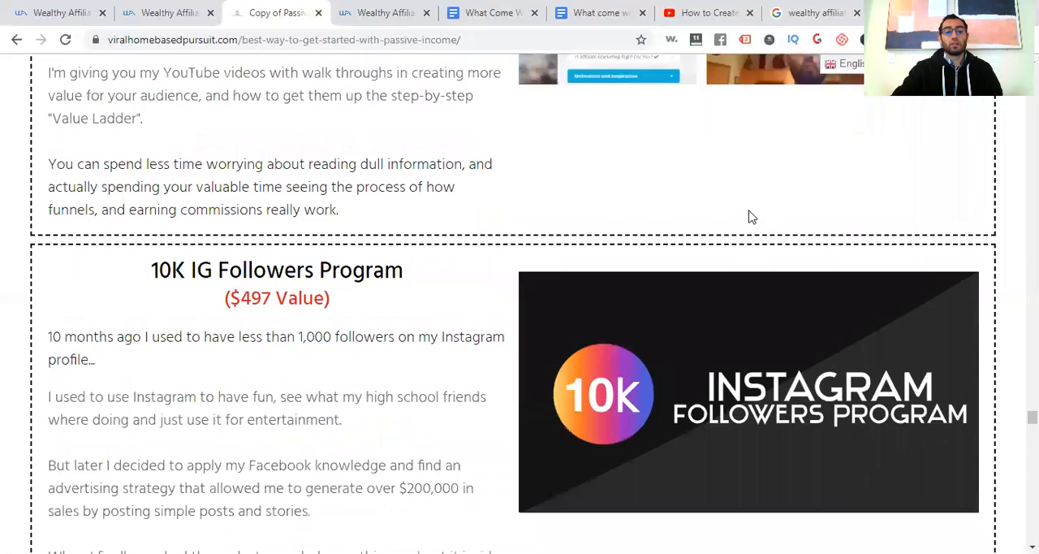
pyautogui.scroll(-3)
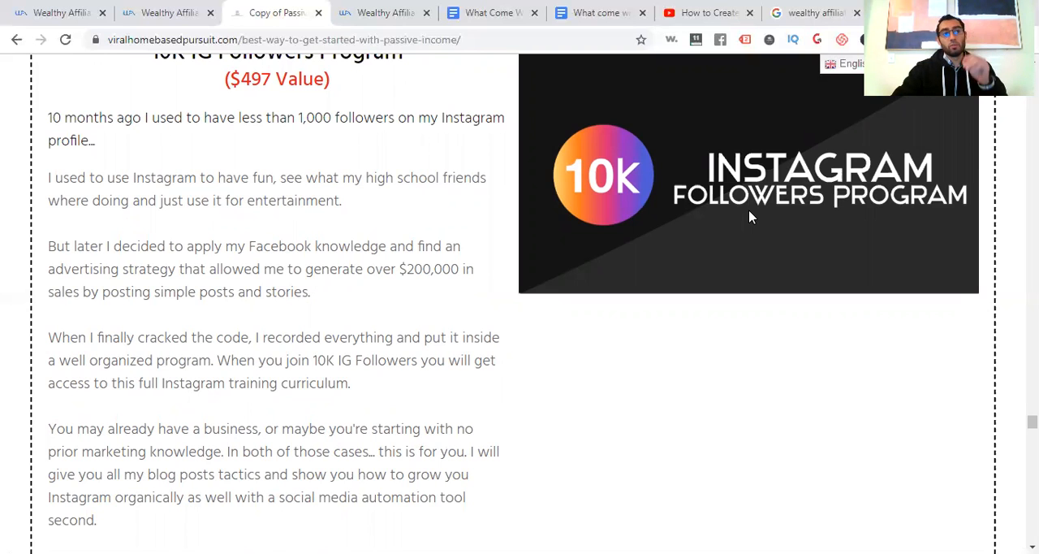
pyautogui.scroll(-3)
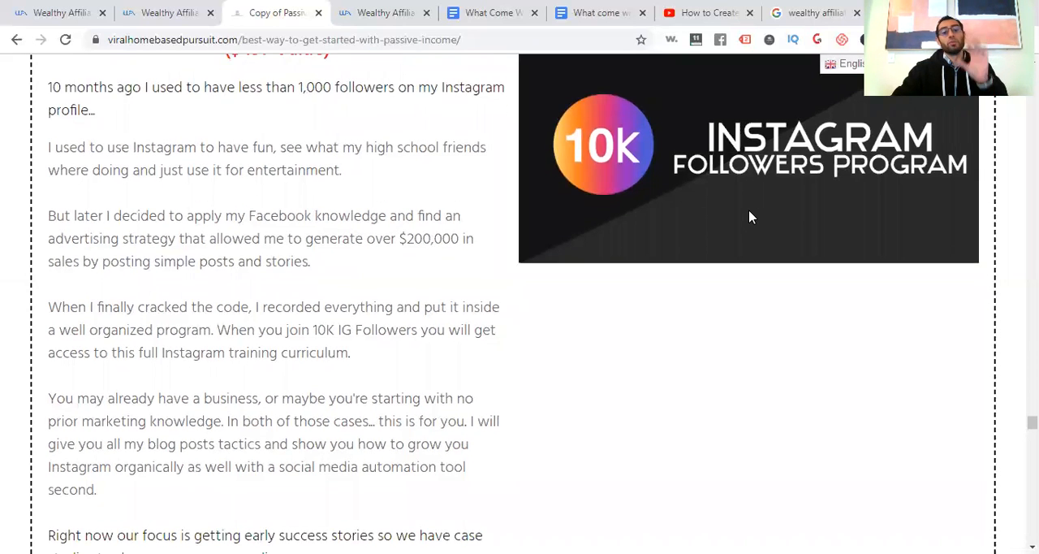
pyautogui.scroll(-3)
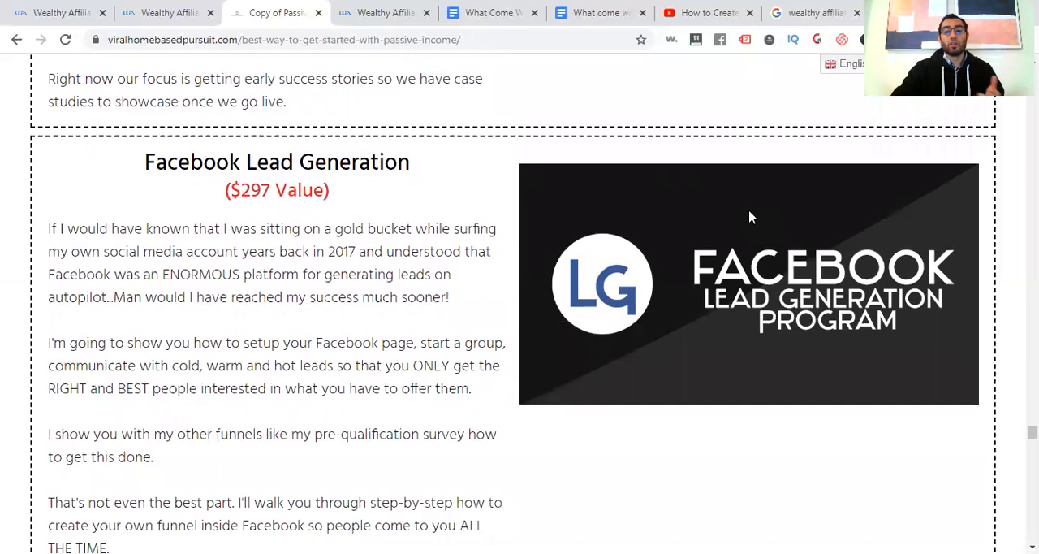
pyautogui.scroll(-3)
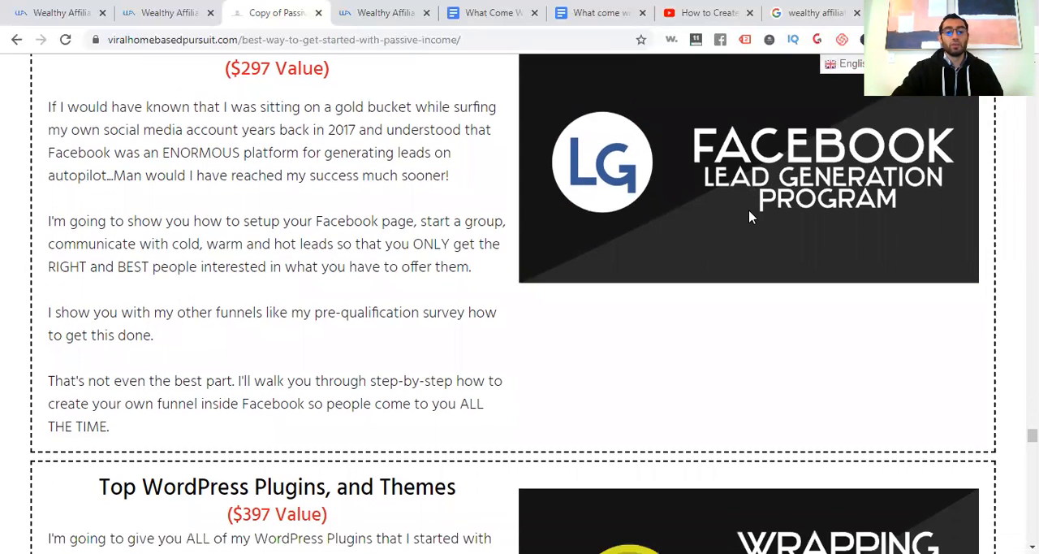
pyautogui.scroll(-3)
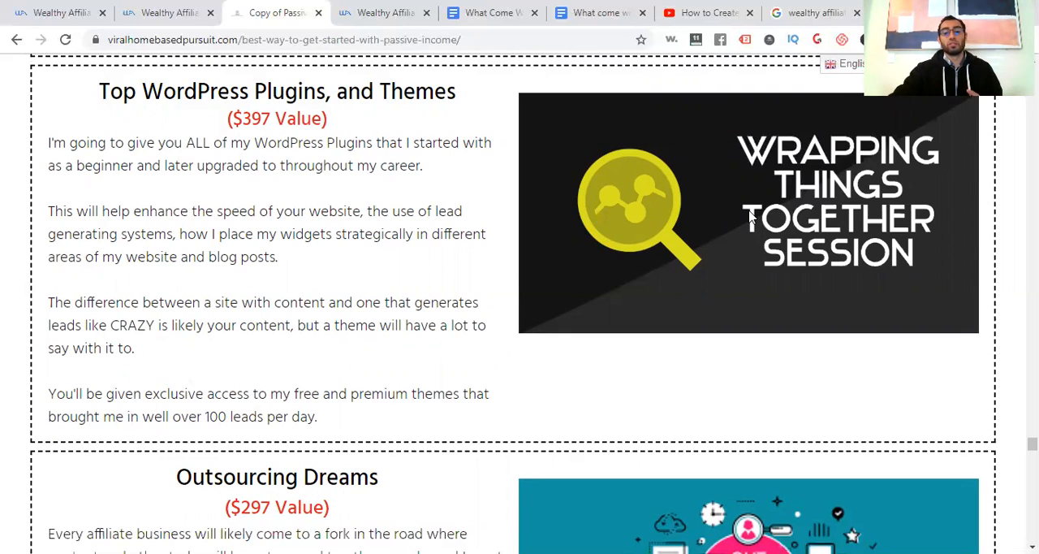
pyautogui.scroll(-3)
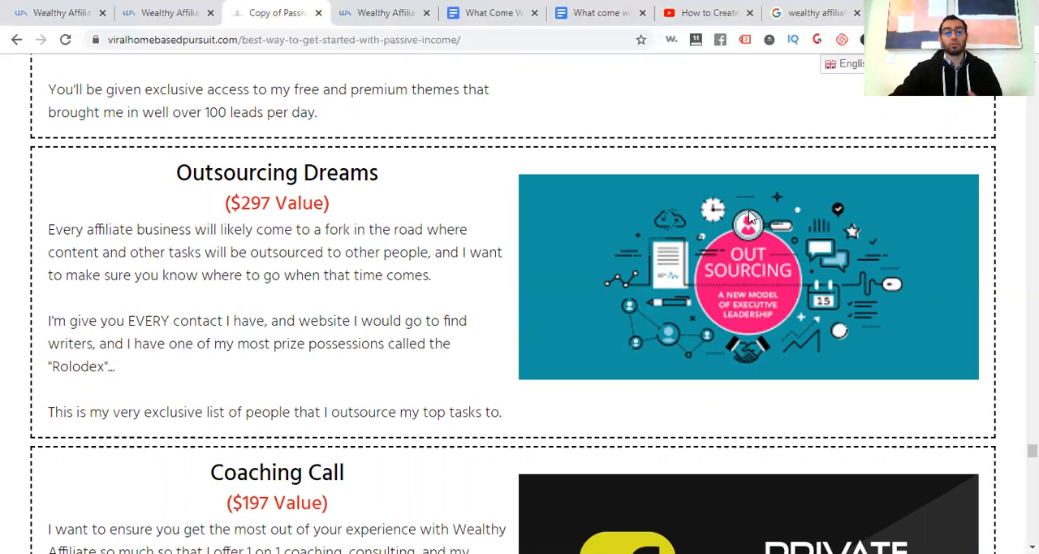
pyautogui.scroll(-3)
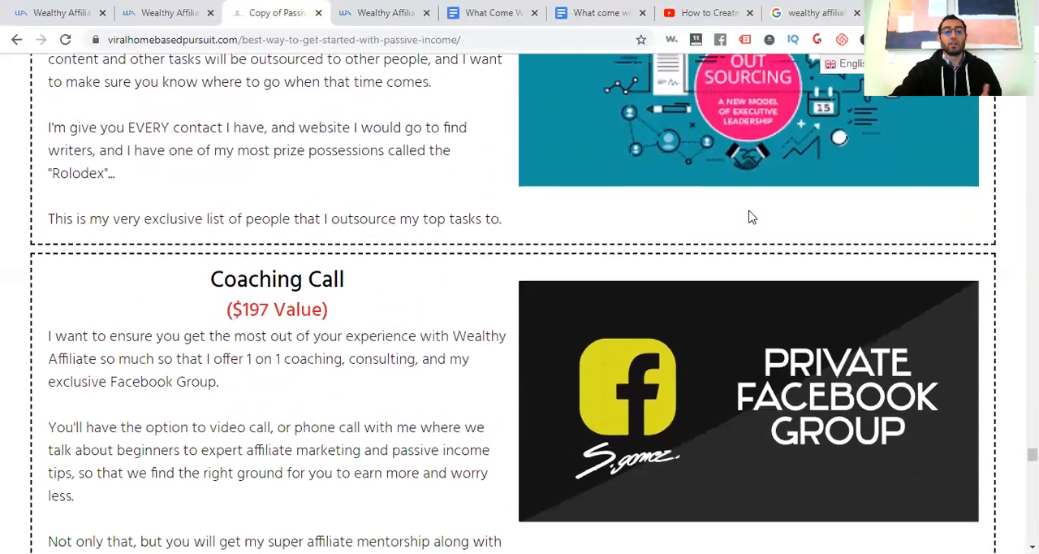
pyautogui.scroll(-3)
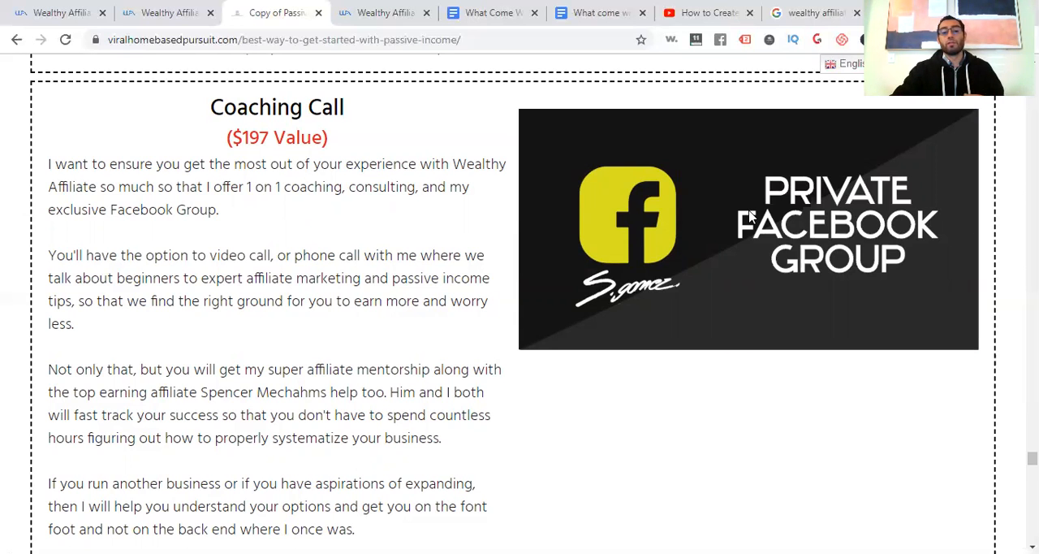
pyautogui.scroll(-3)
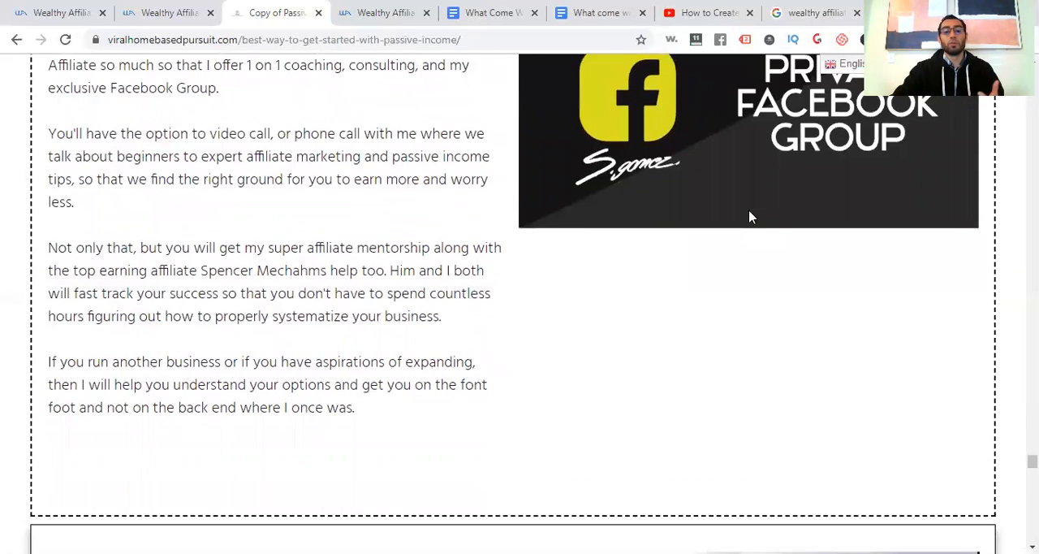
pyautogui.scroll(-3)
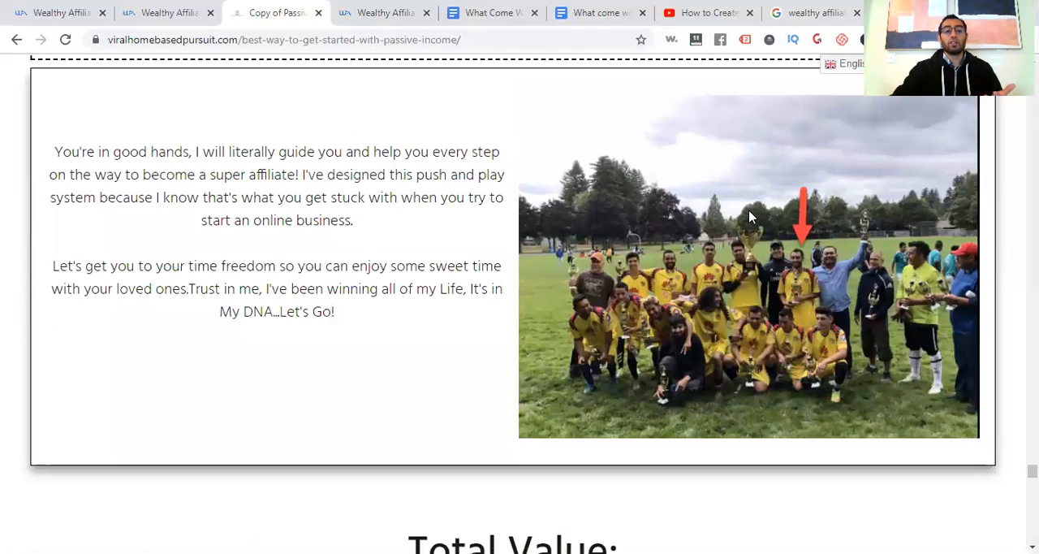
# Step: Scroll down past the photo block to the $16,263 Total Value and 'How To Get' section
pyautogui.scroll(-3)
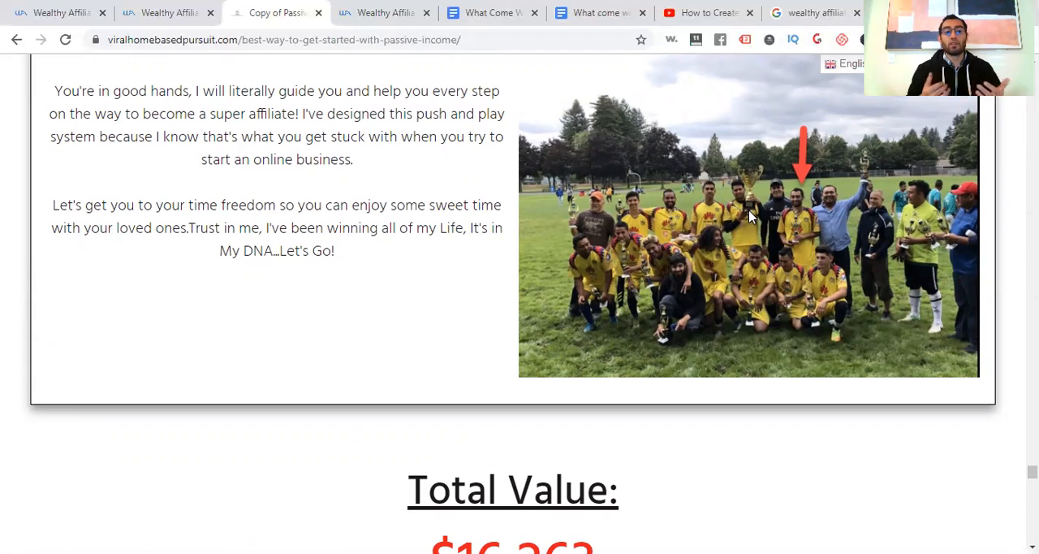
pyautogui.scroll(-3)
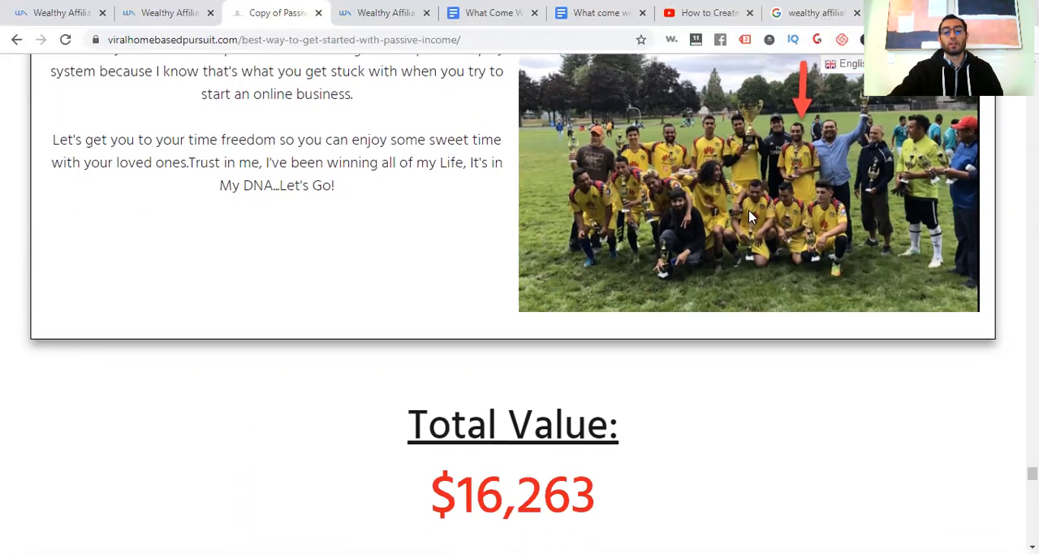
pyautogui.scroll(-3)
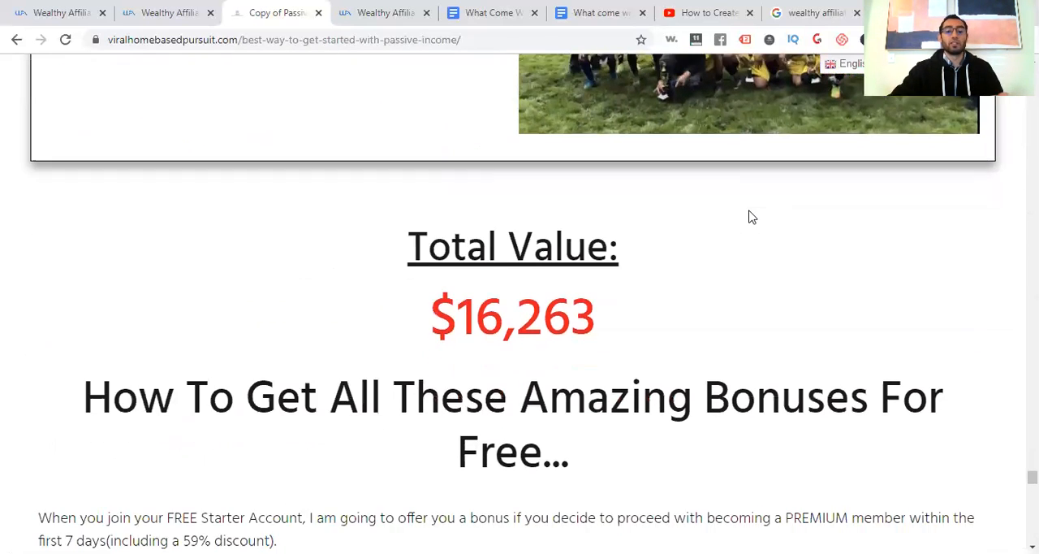
pyautogui.scroll(-3)
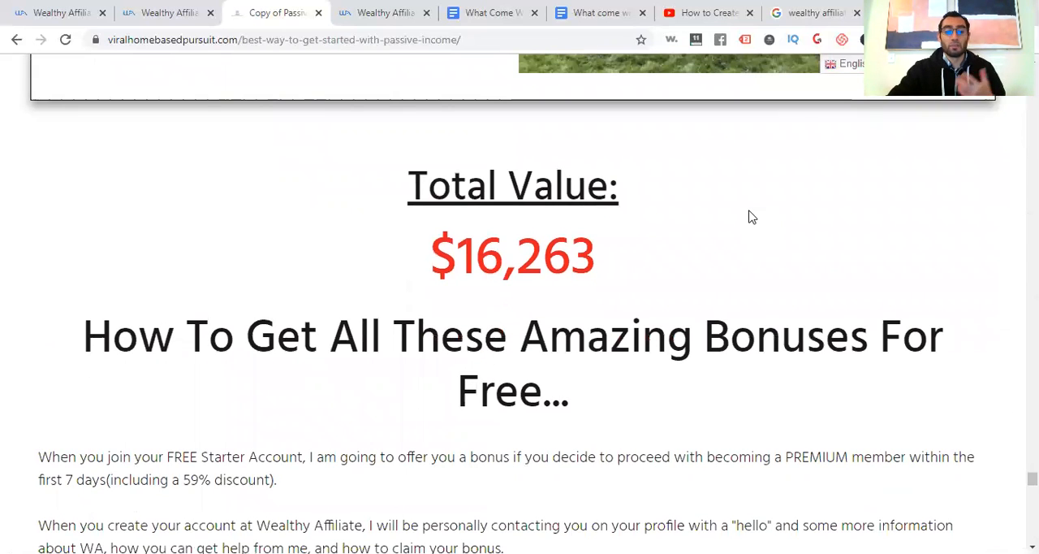
pyautogui.scroll(-3)
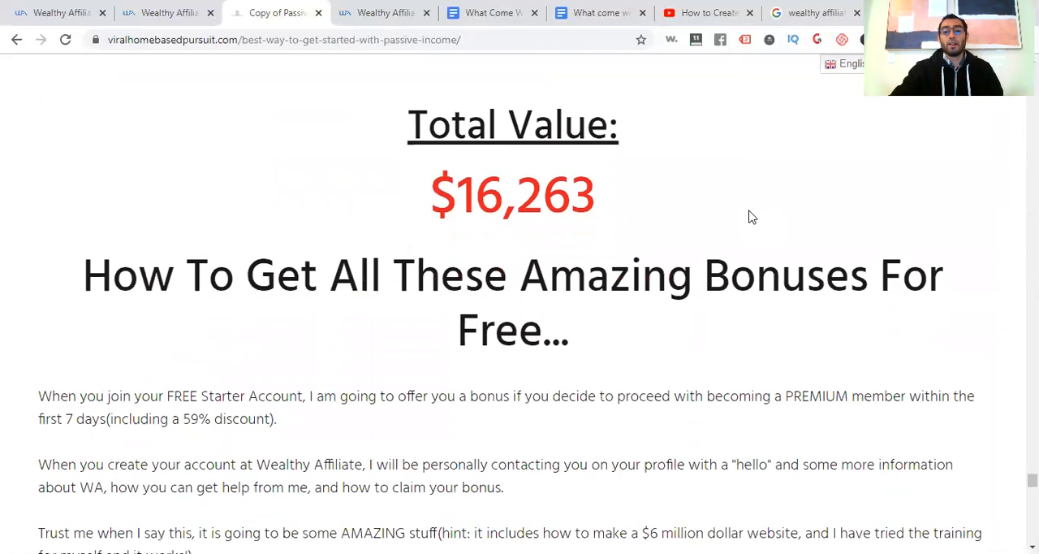
pyautogui.scroll(-3)
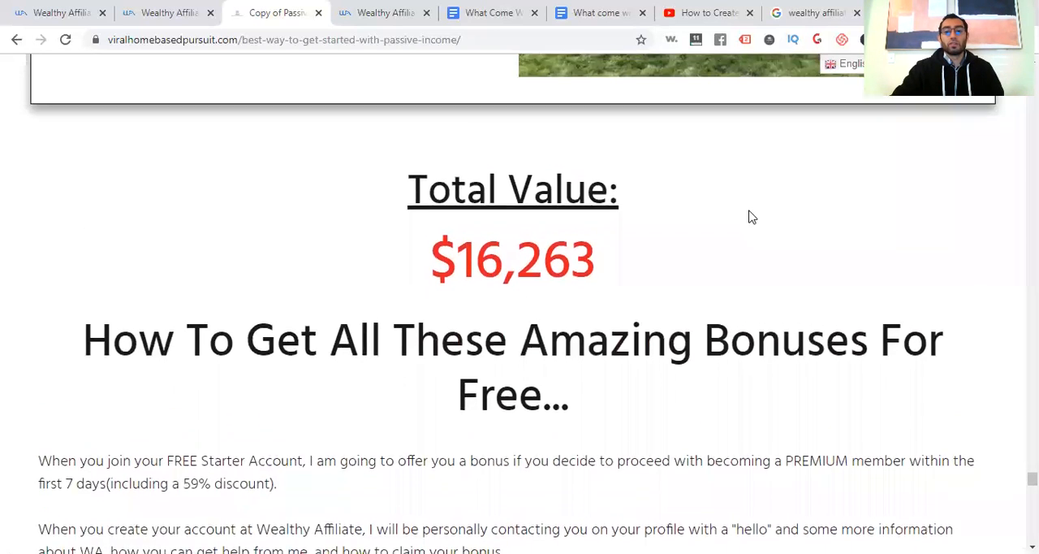
# Step: Scroll back up to the 'time freedom' message and team photo above the total value
pyautogui.scroll(3)
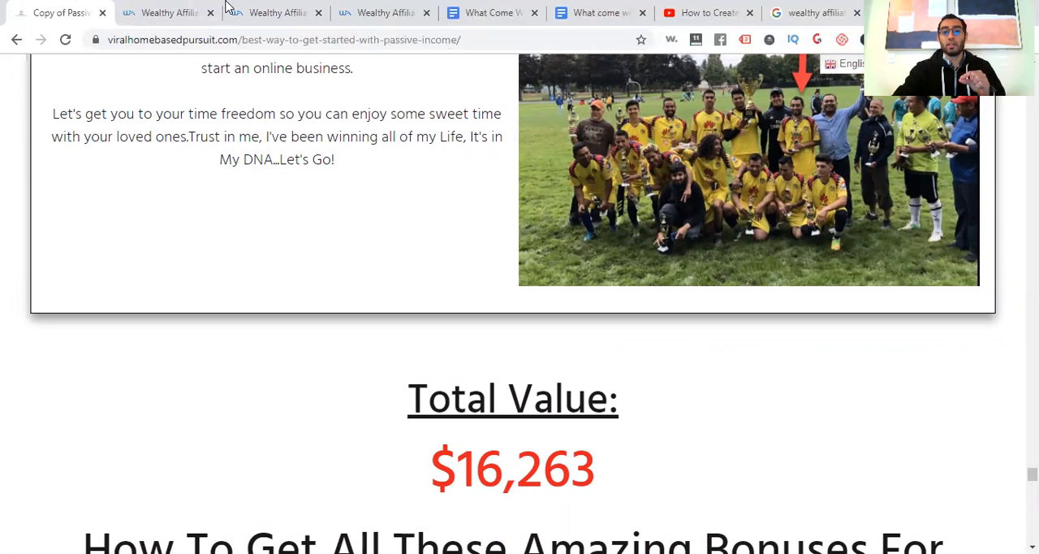
pyautogui.moveTo(445, 104)
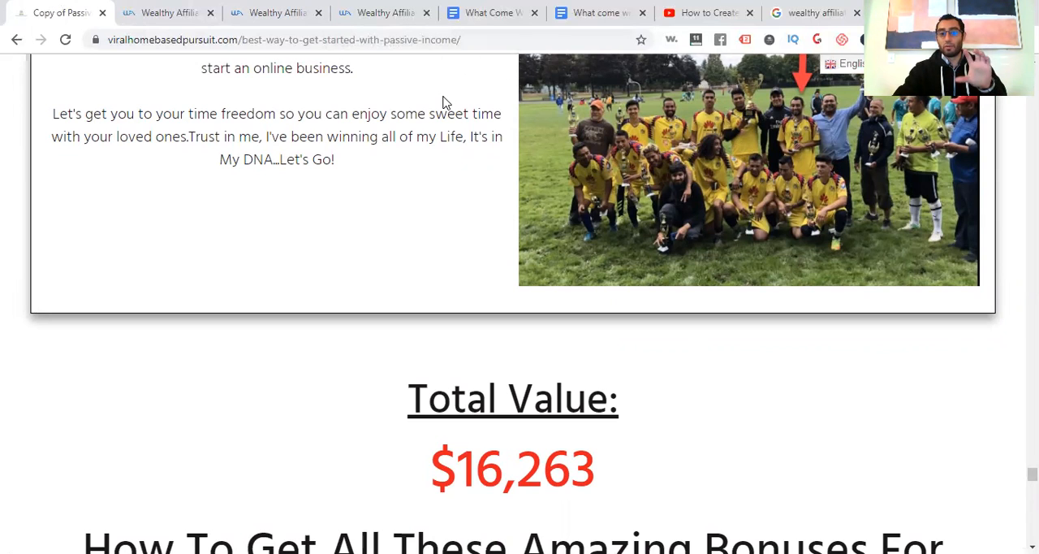